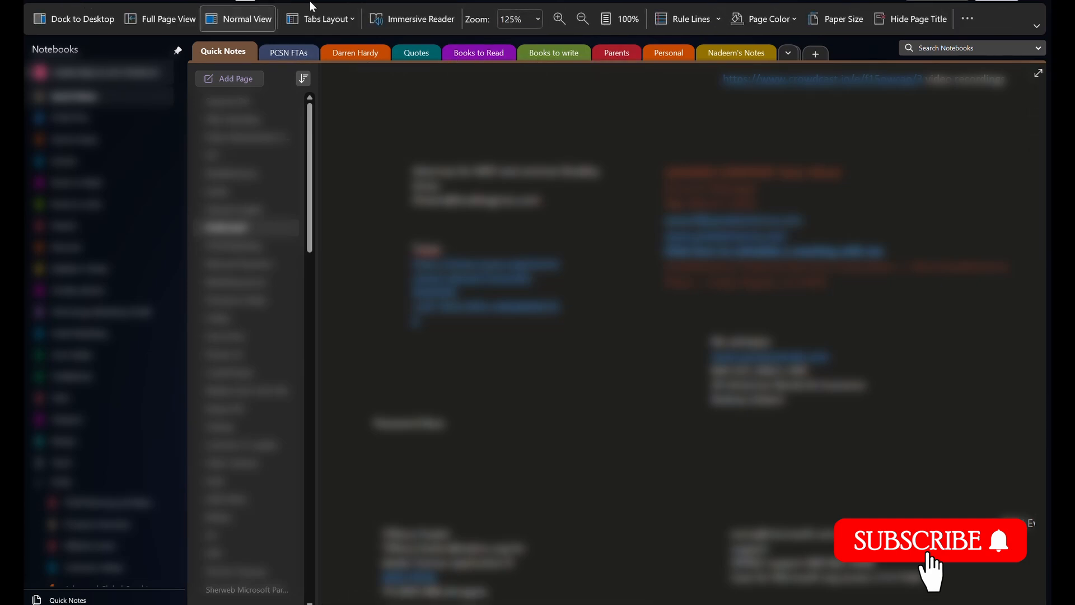
Step: Try the section tabs shown vertically, then restore the horizontal tab layout
click(320, 19)
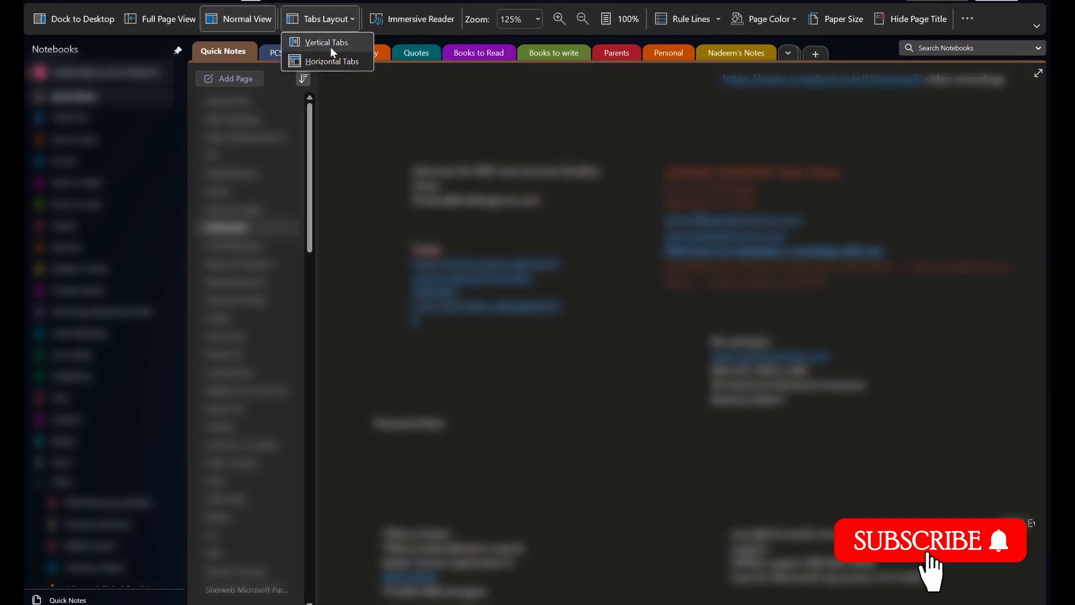
click(334, 60)
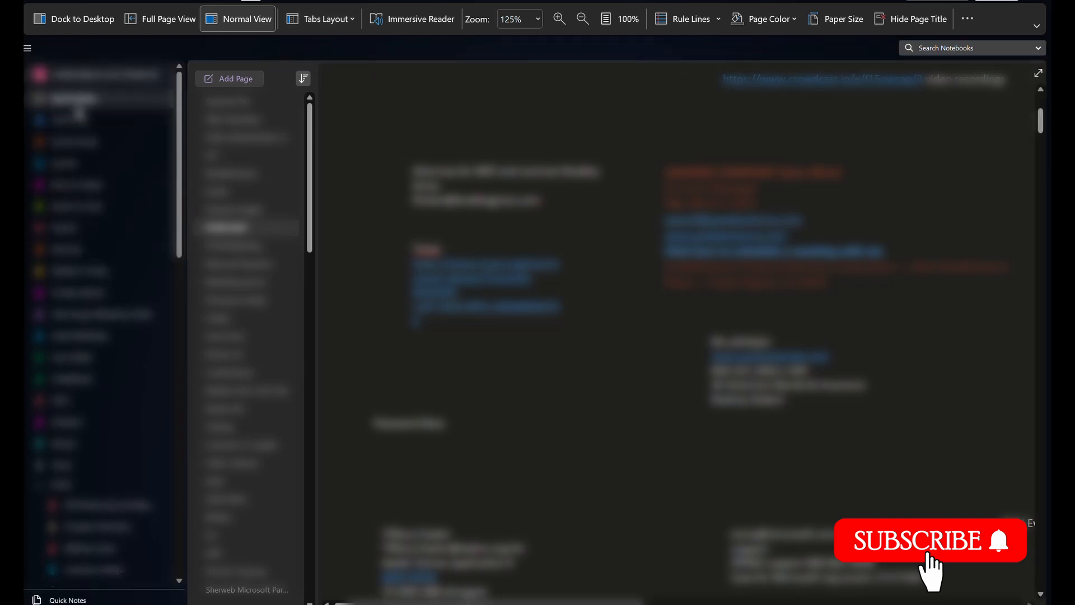
click(319, 19)
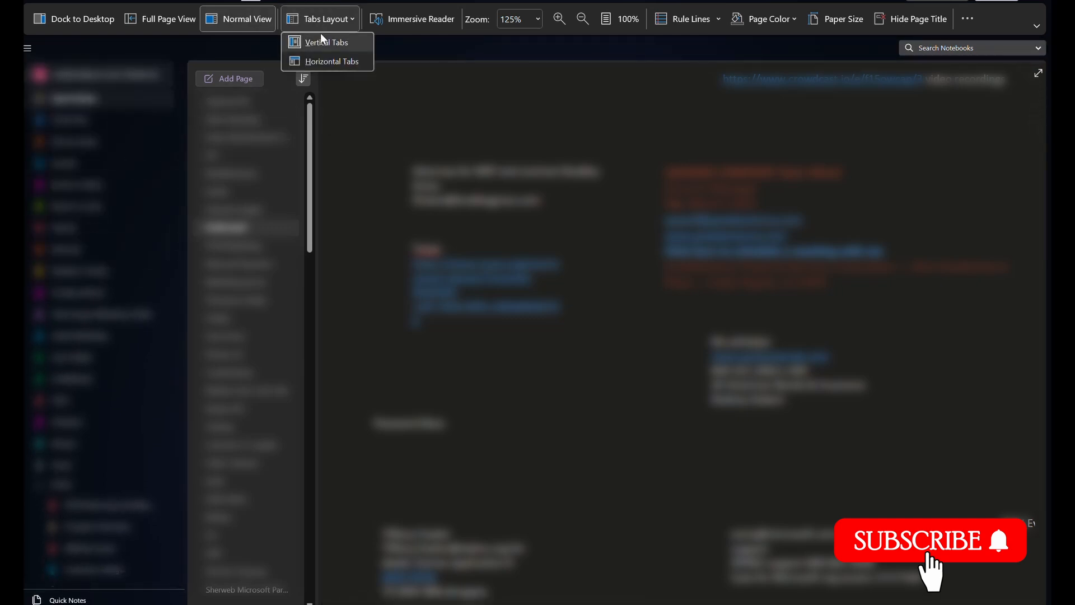
click(331, 60)
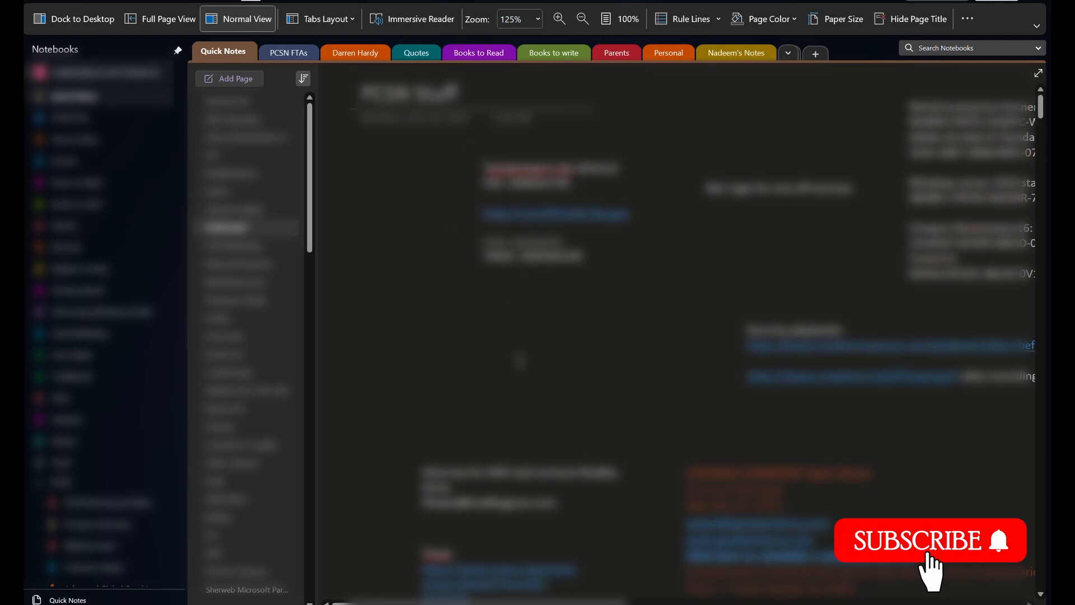
scroll(down, 3)
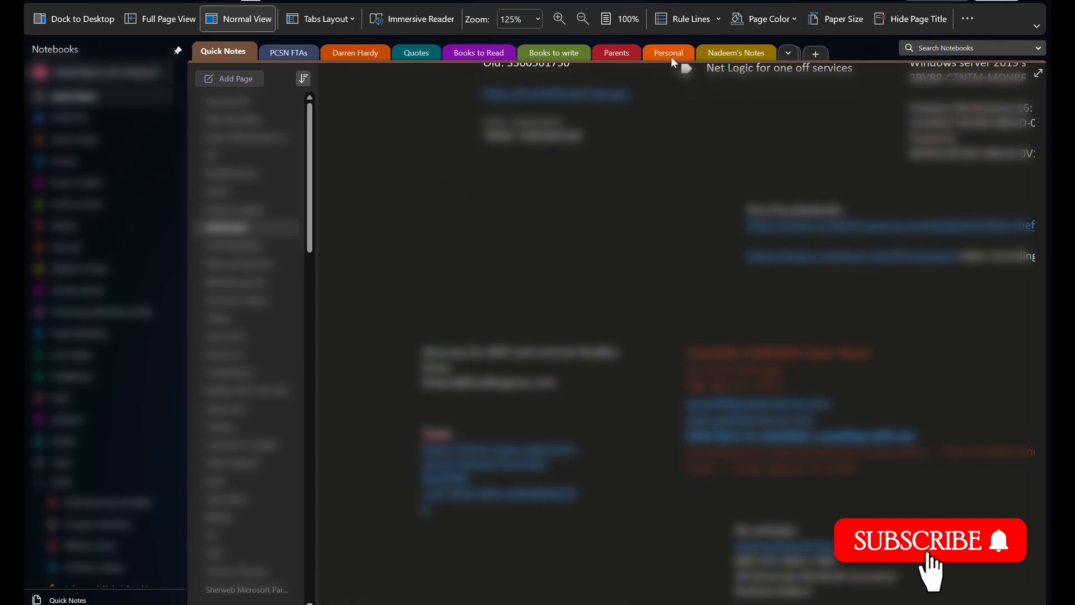
click(788, 52)
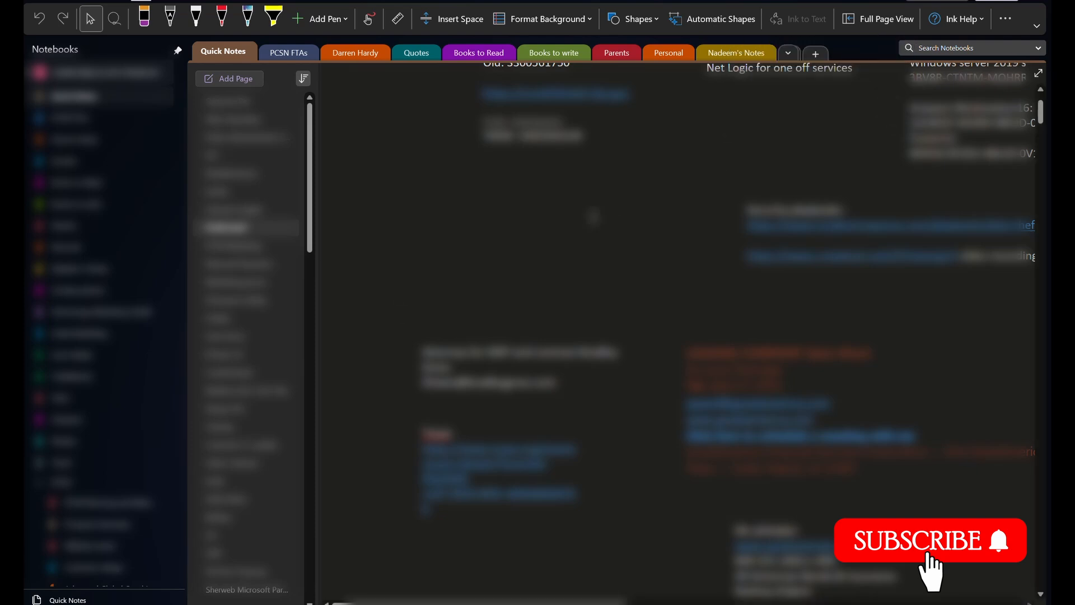
mouse_move(380, 220)
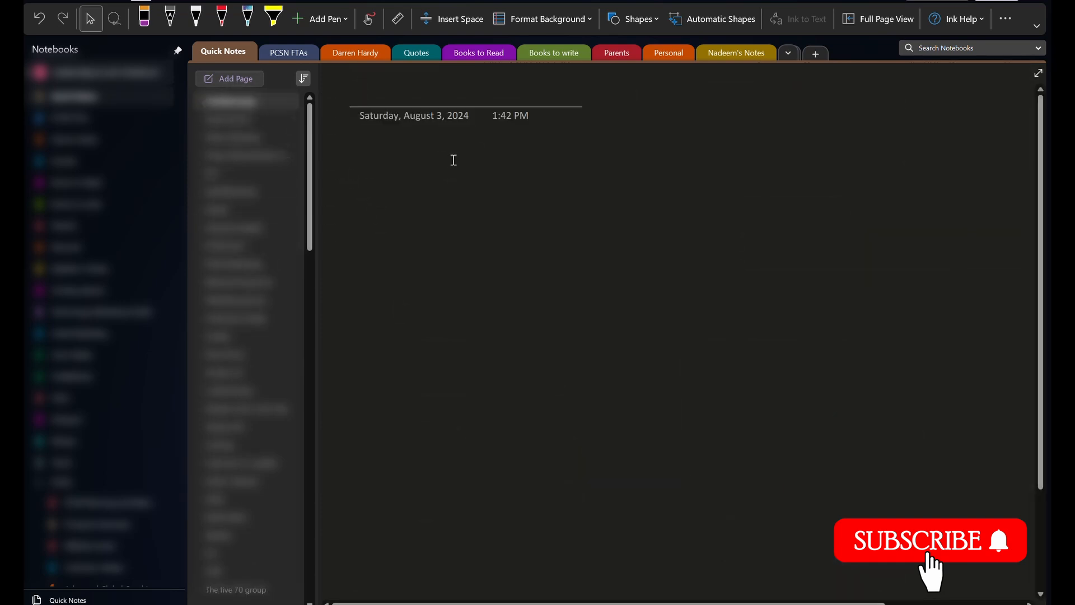
Step: Title the new page 'Test draw', then handwrite 'This is a test' to complete it
text(Test d)
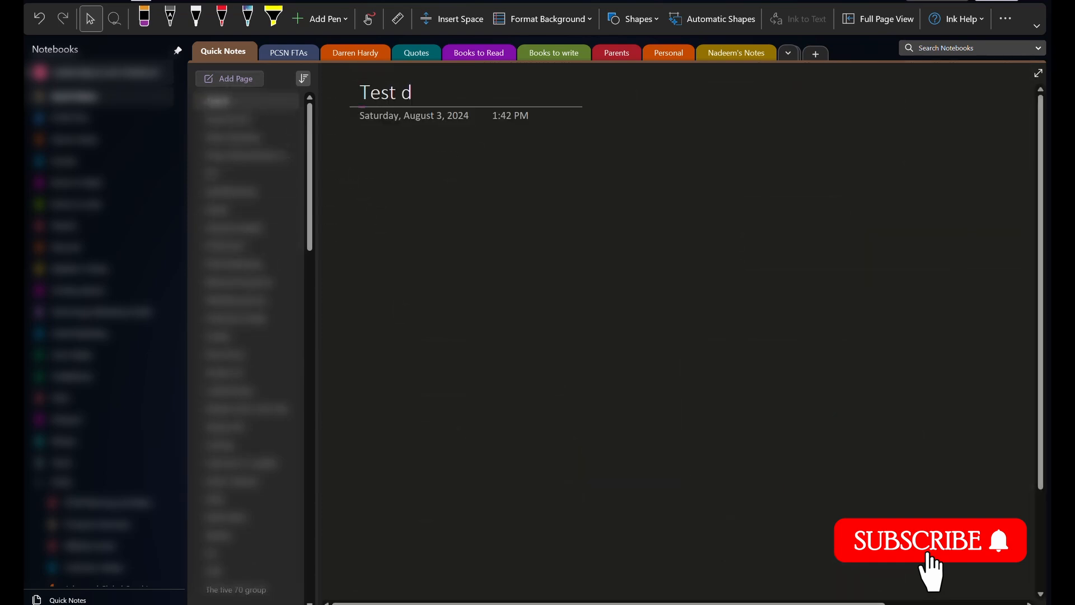
text(raw)
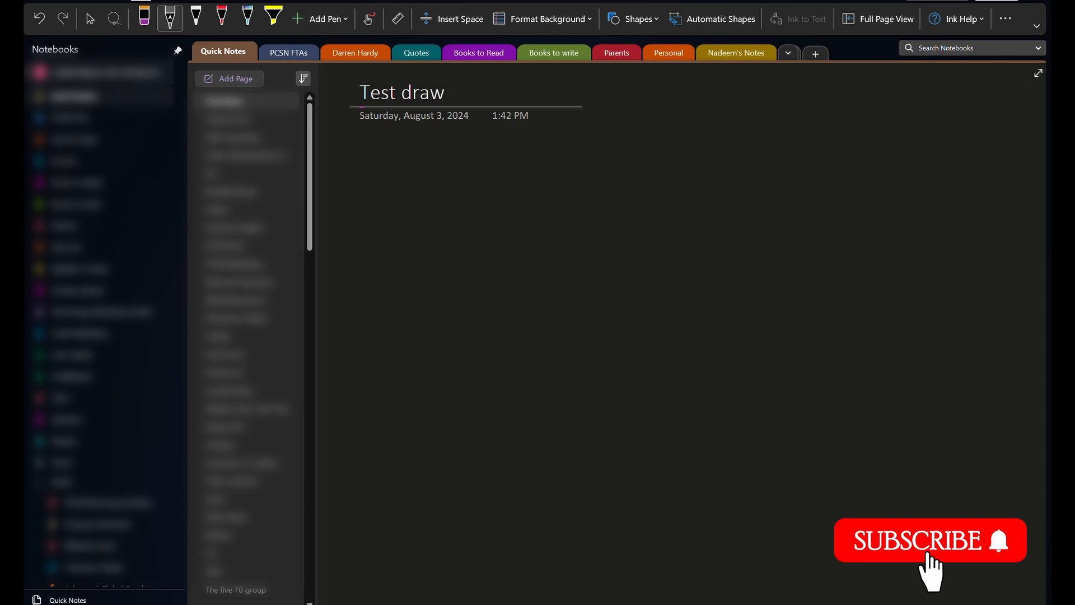
click(443, 92)
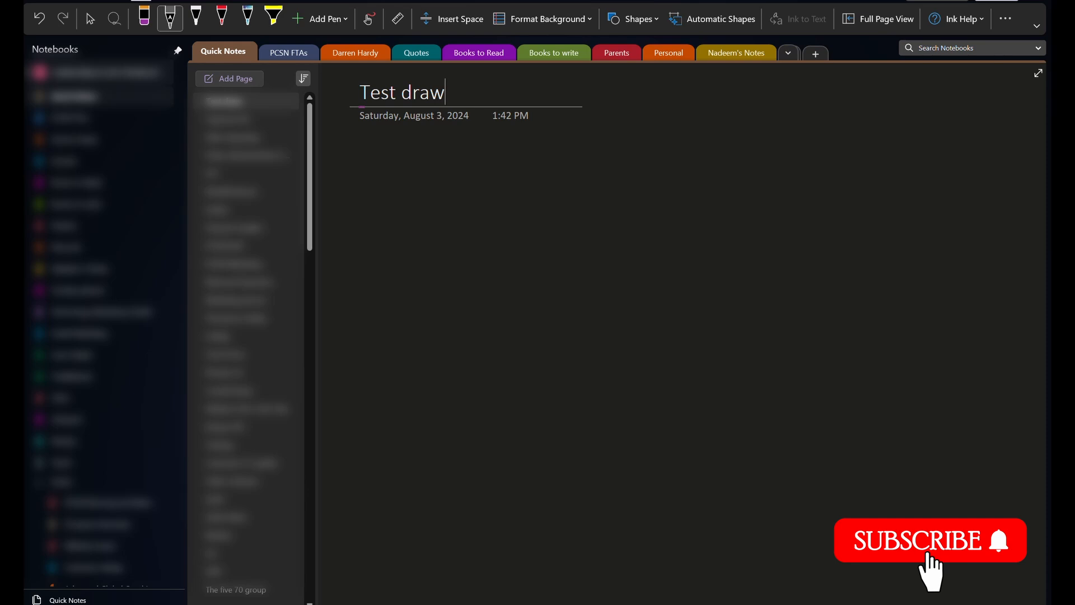
drag(422, 177, 422, 209)
text( This is)
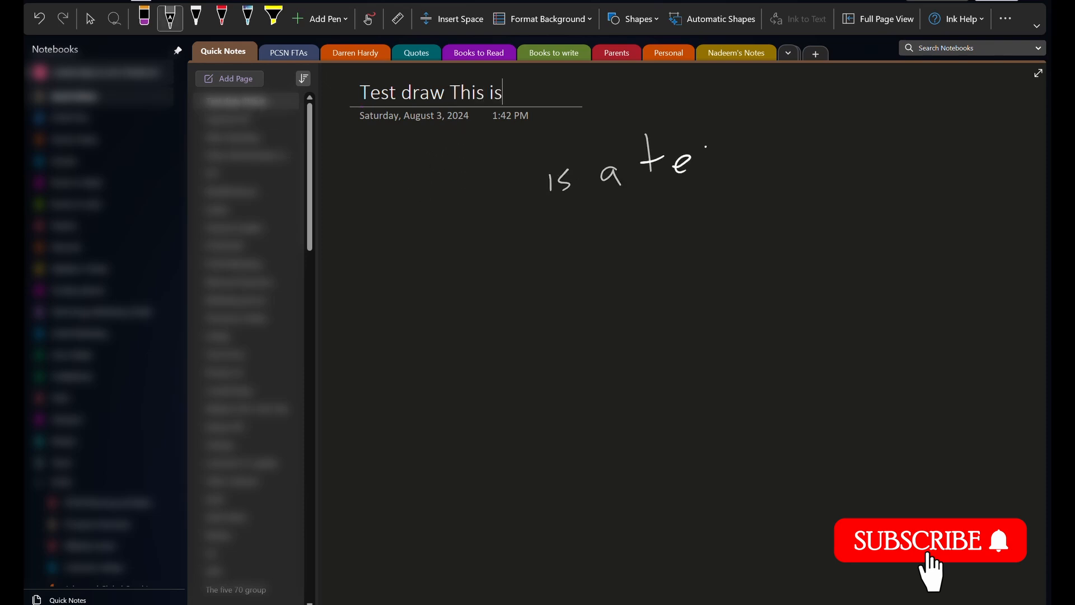
text(a test)
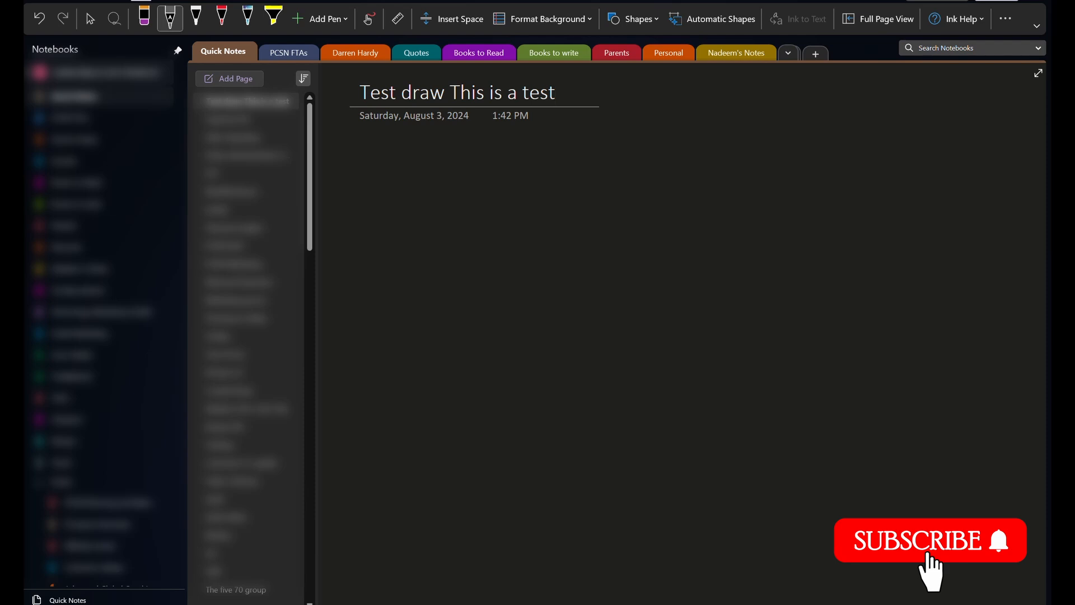
click(169, 16)
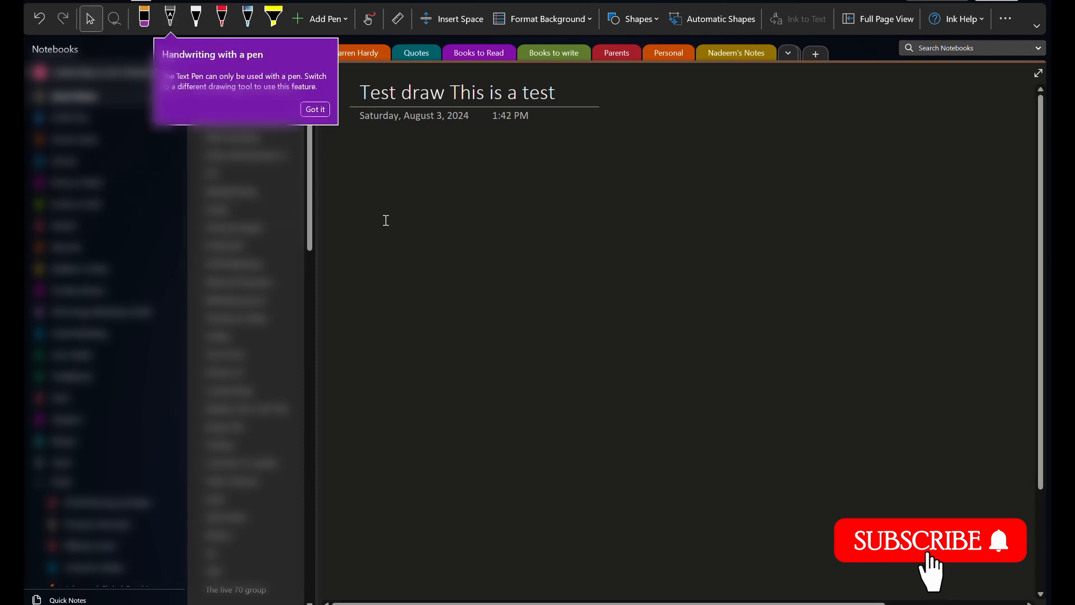
click(315, 109)
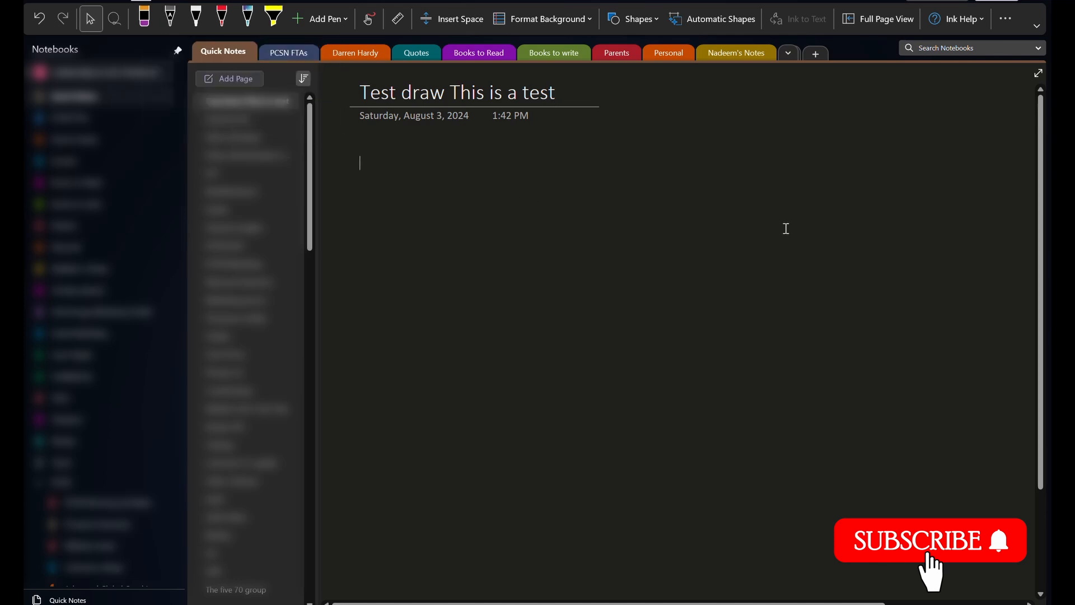
click(169, 19)
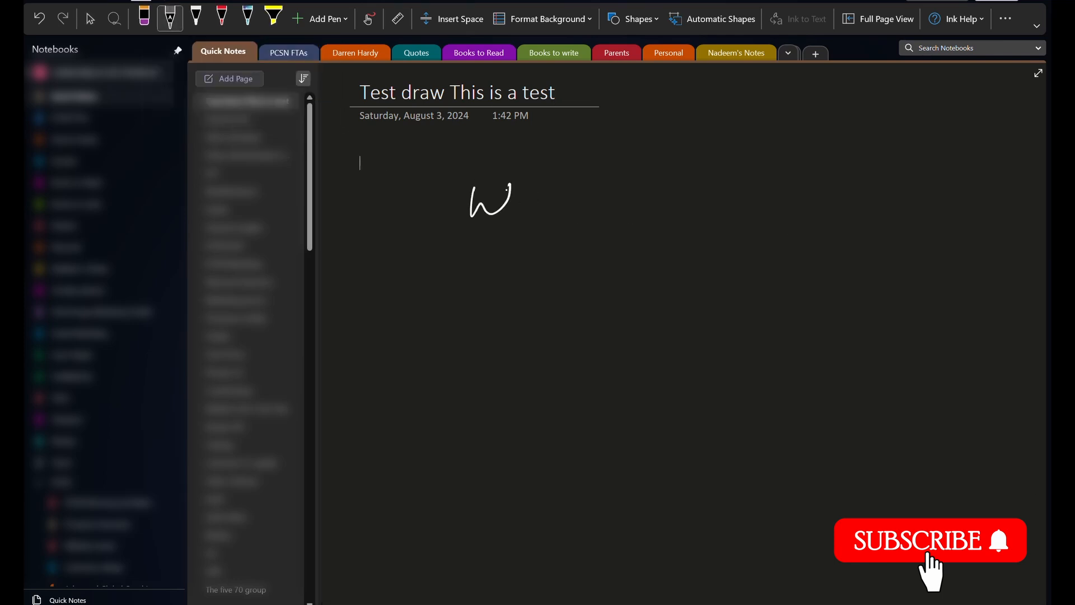
drag(469, 199, 740, 192)
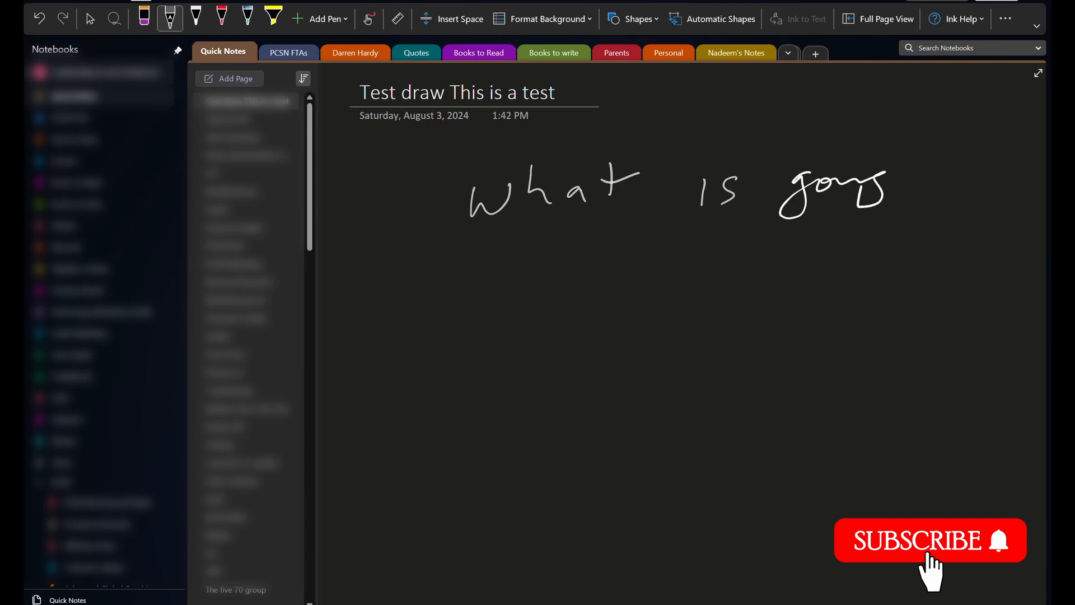
click(798, 19)
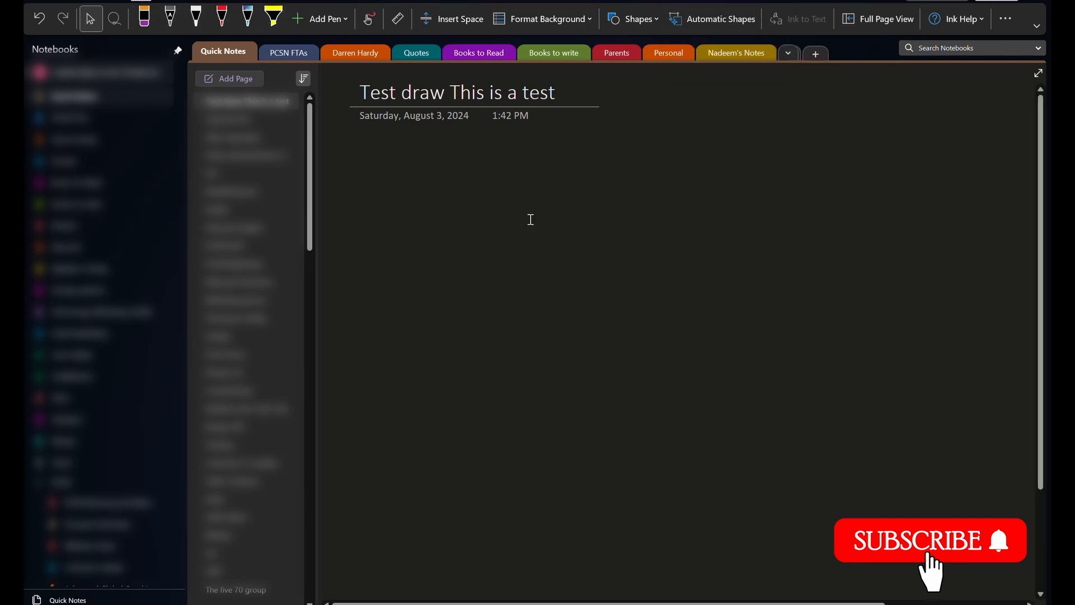
Step: Choose the white drawing pen for handwriting the sentence
click(195, 19)
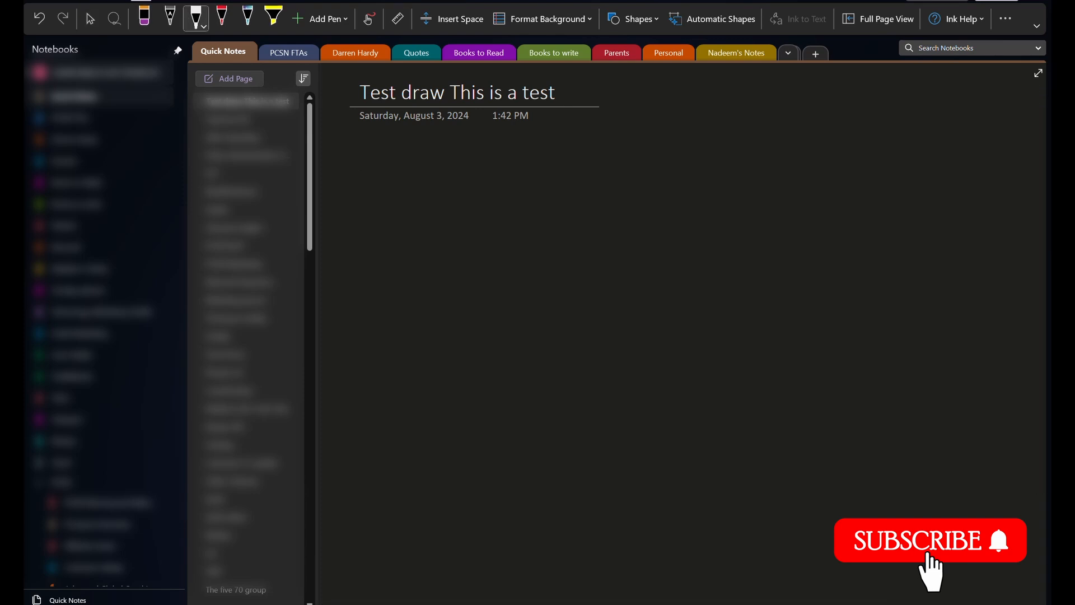
mouse_move(170, 19)
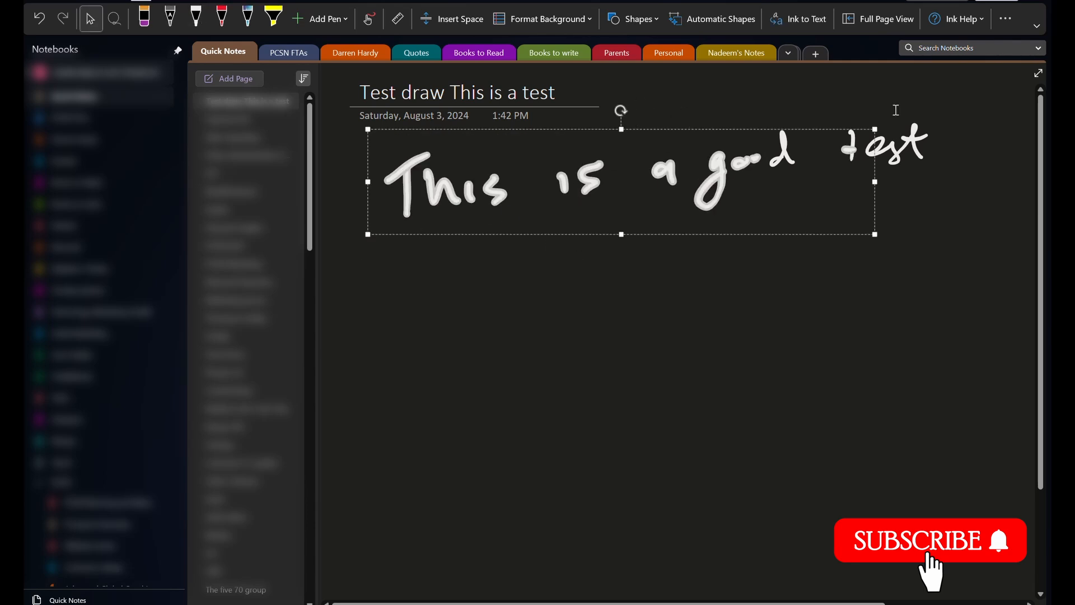
mouse_move(798, 19)
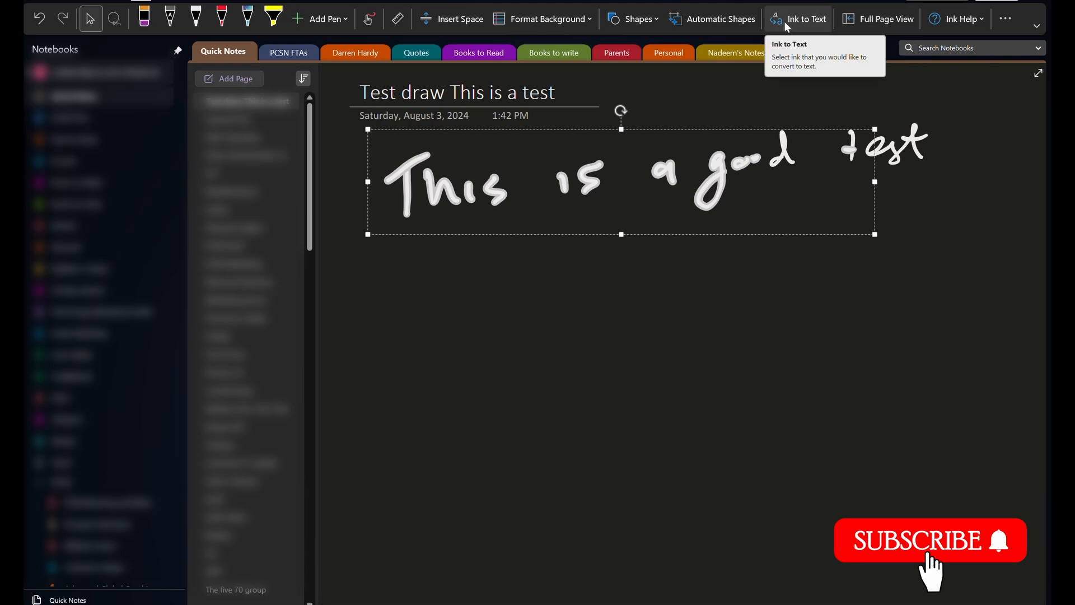
mouse_move(788, 26)
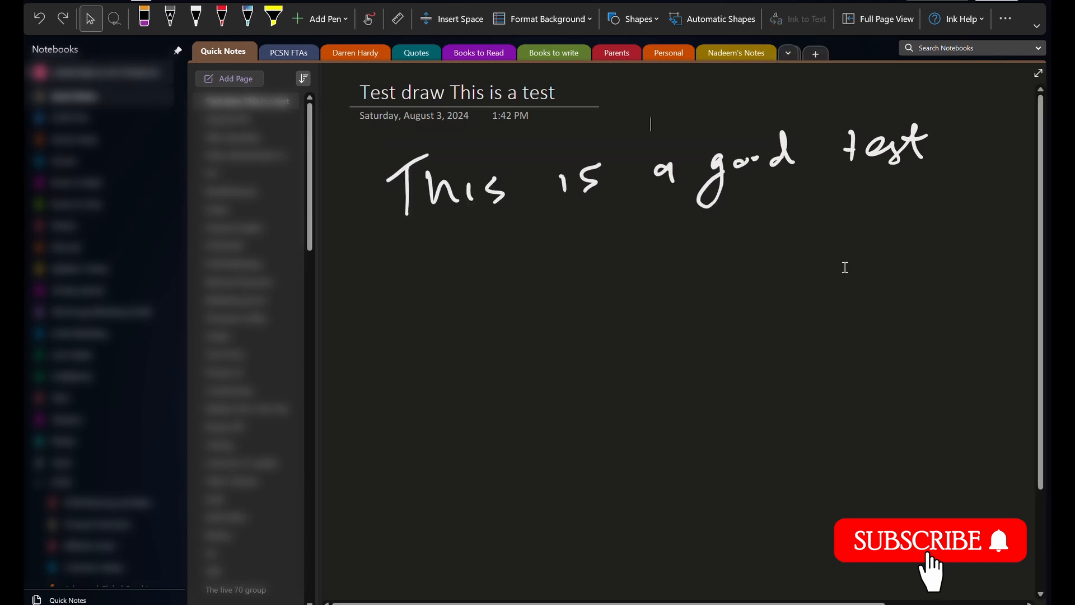
Step: Draw a large freehand square below the sentence with the white pen
click(195, 18)
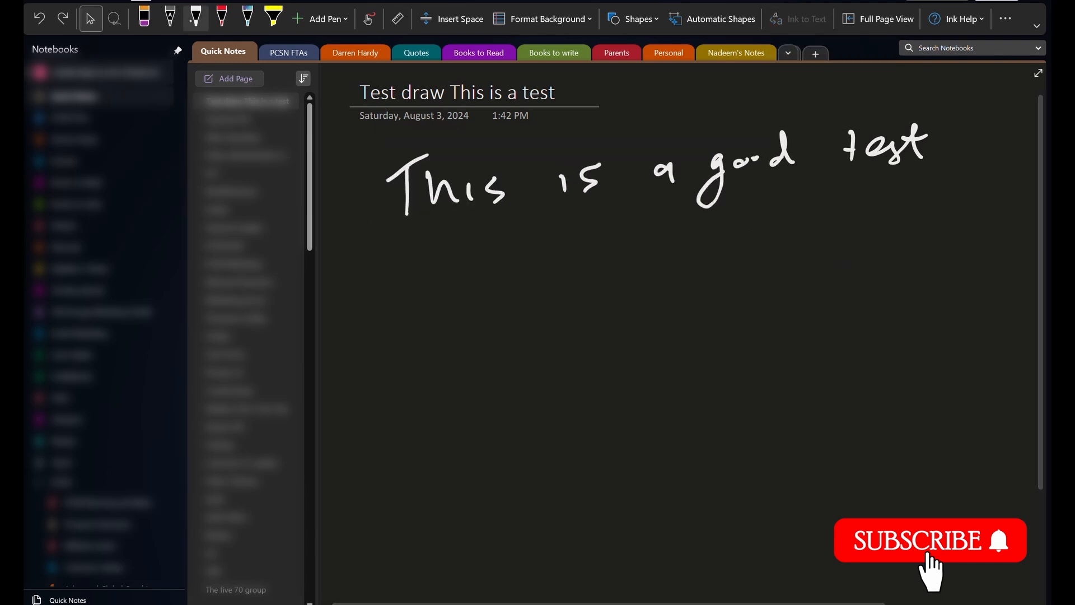
click(195, 19)
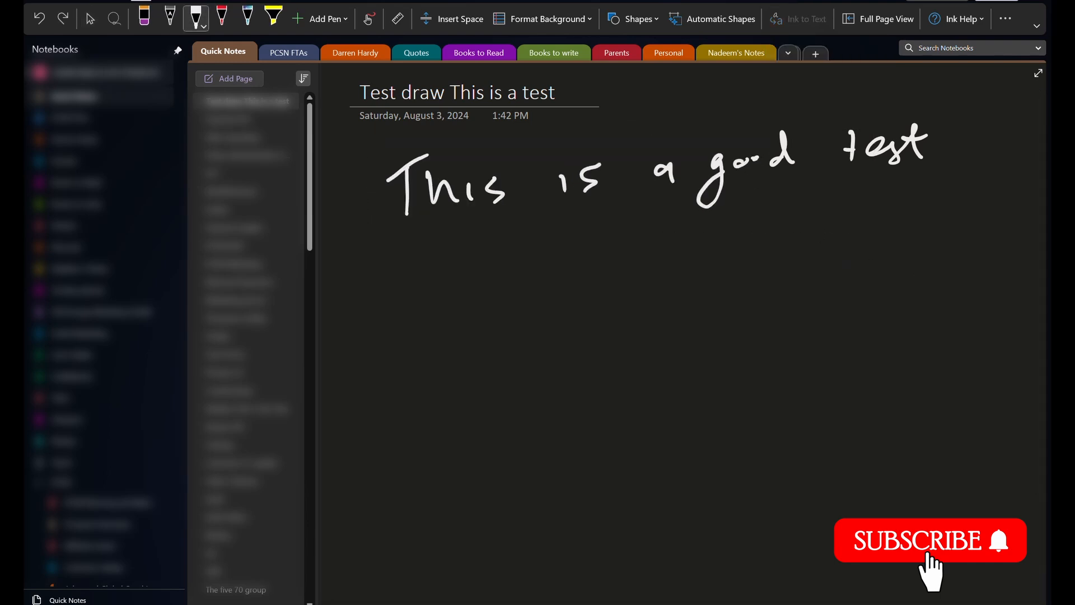
drag(498, 258, 493, 408)
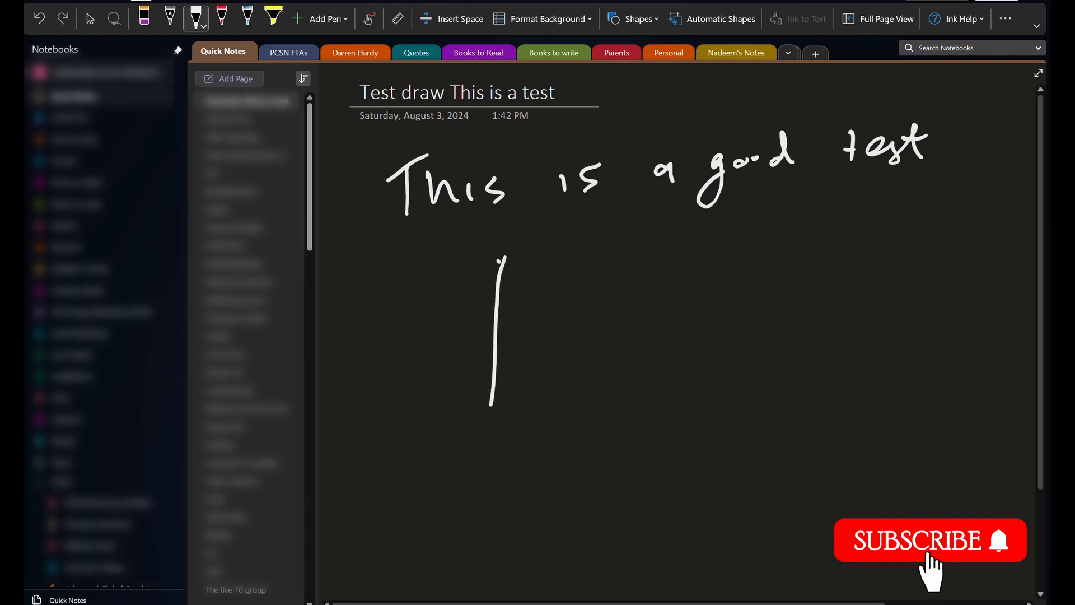
drag(490, 258, 675, 436)
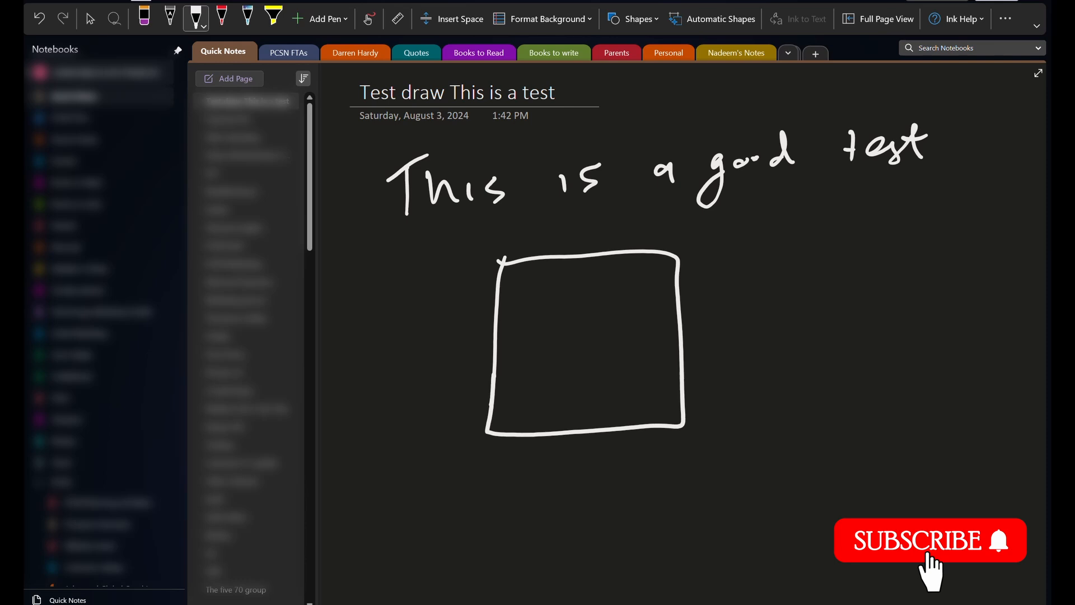
Step: With Automatic Shapes on, draw a neat rectangle and circle right of the square
click(631, 19)
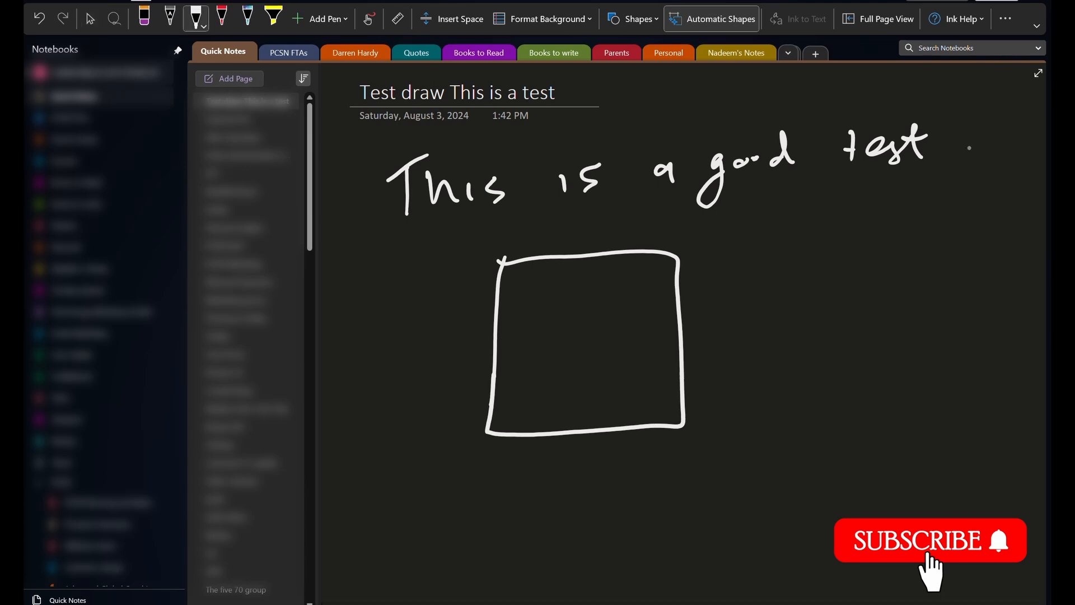
drag(744, 227, 754, 267)
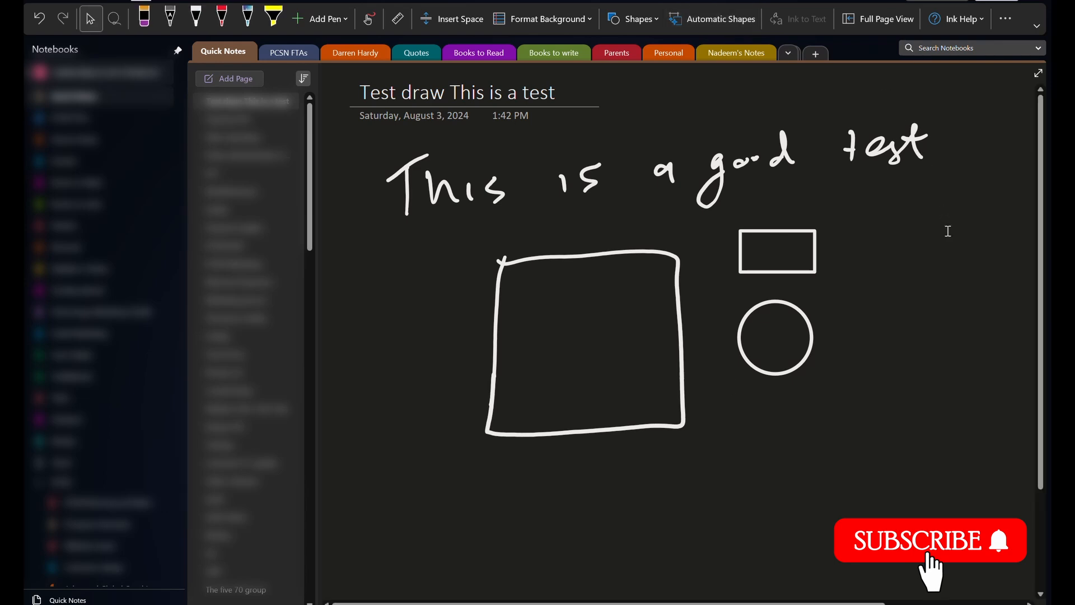
drag(885, 301, 891, 371)
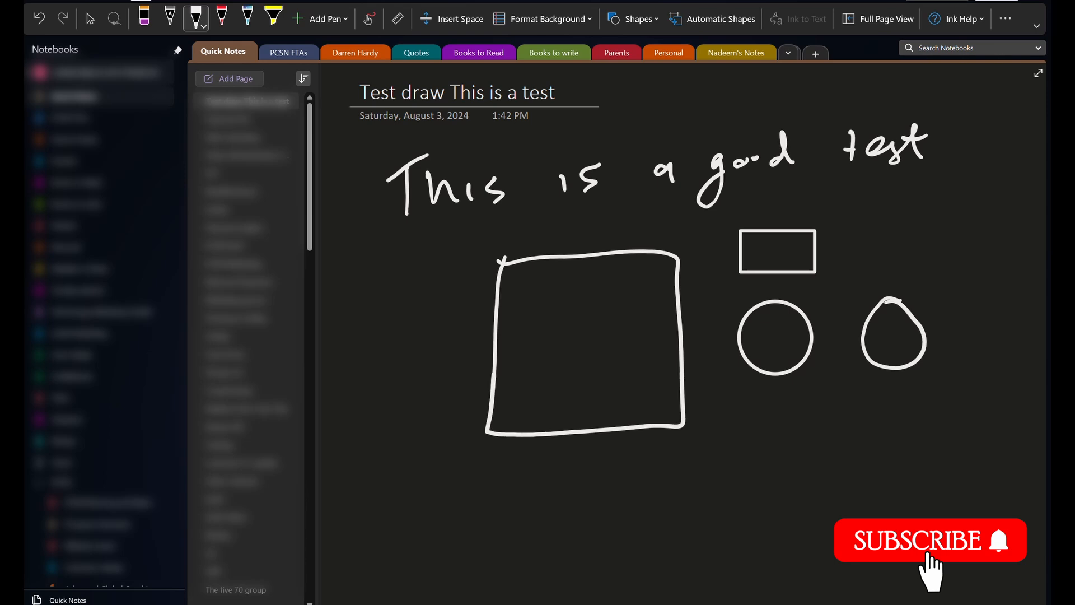
Step: With the pink/red pen, draw an arrow to the square and handwrite 'Square'
click(90, 19)
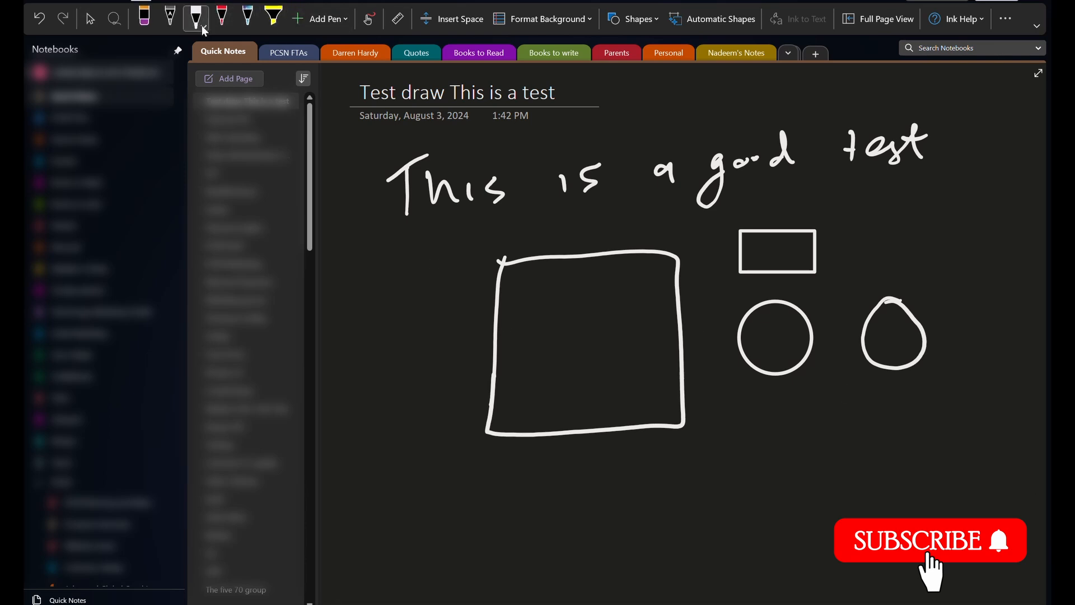
click(194, 17)
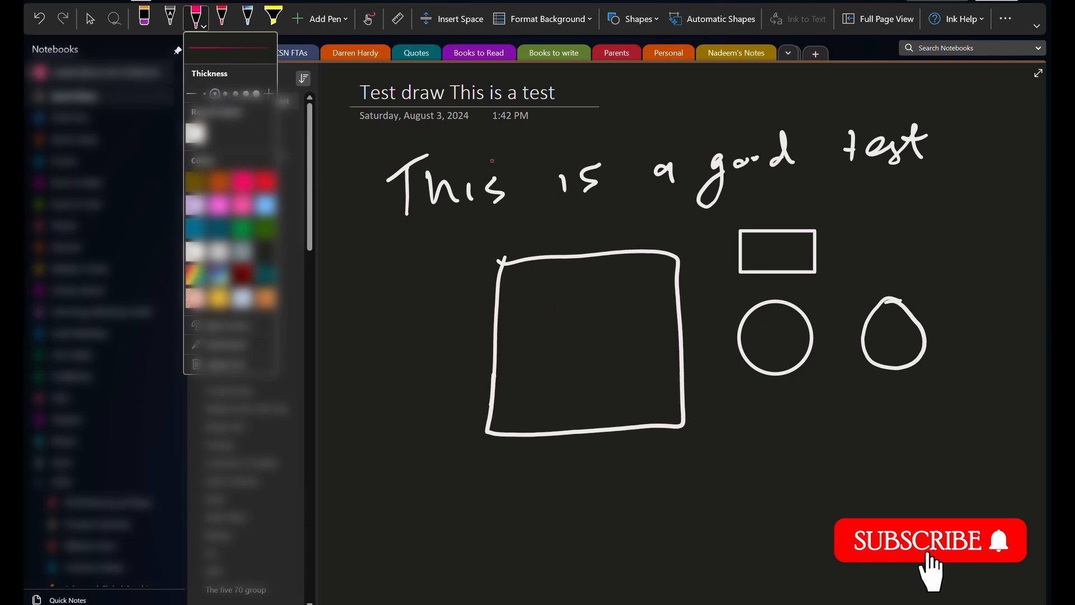
drag(695, 394, 844, 449)
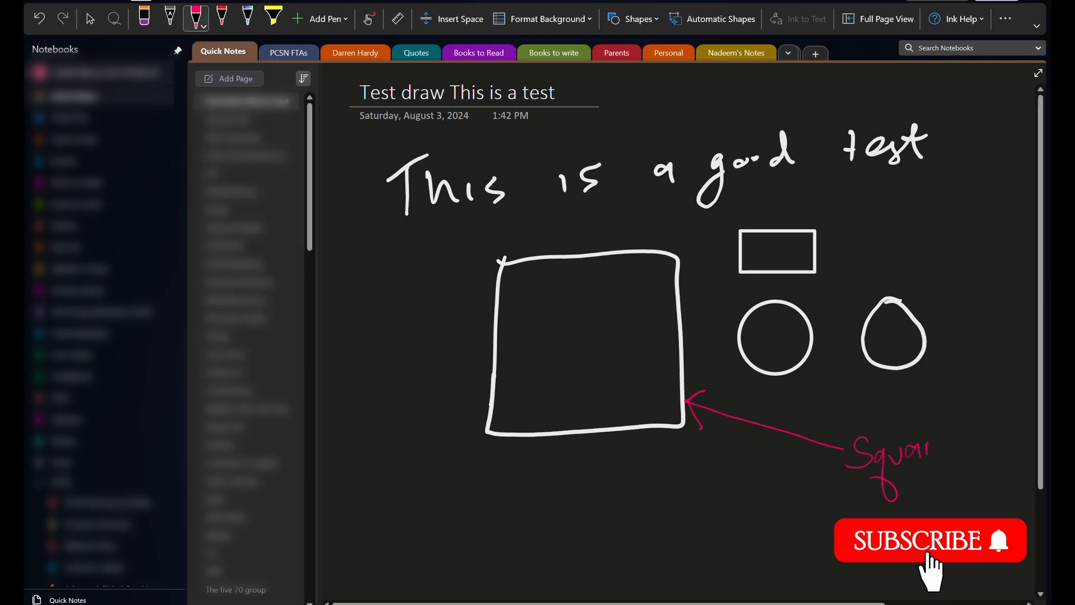
drag(933, 445, 949, 452)
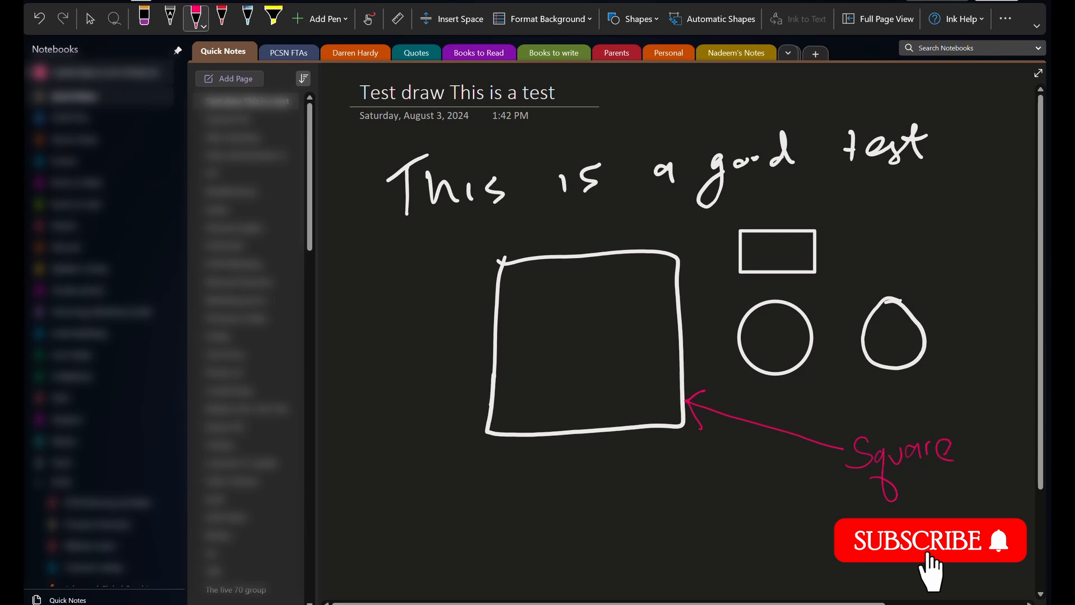
Step: Search the notebooks for 'square', open the matching page and narrow scope to that page
click(89, 19)
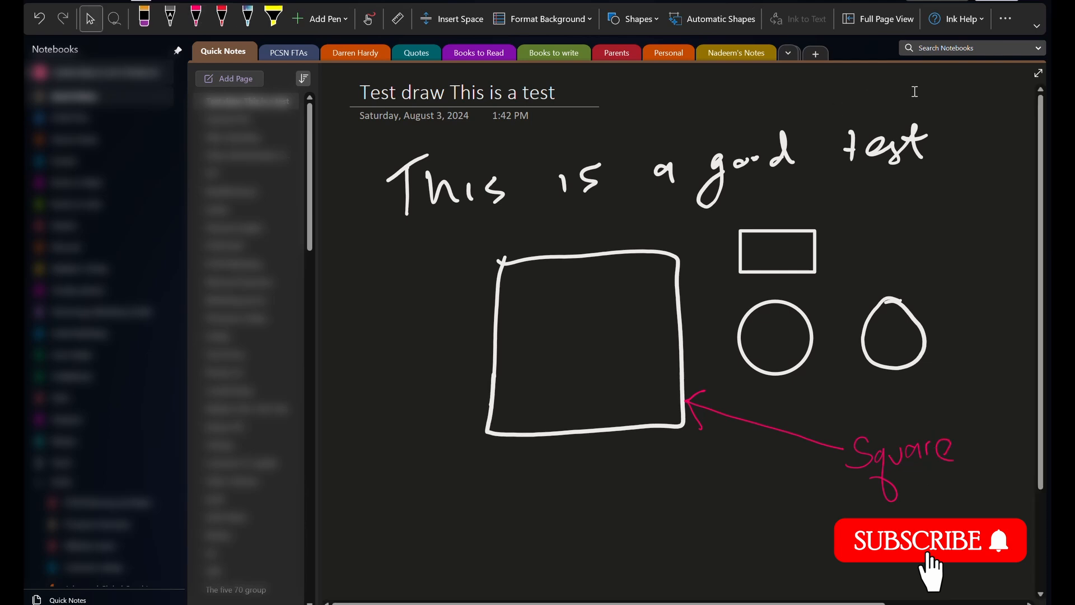
click(966, 47)
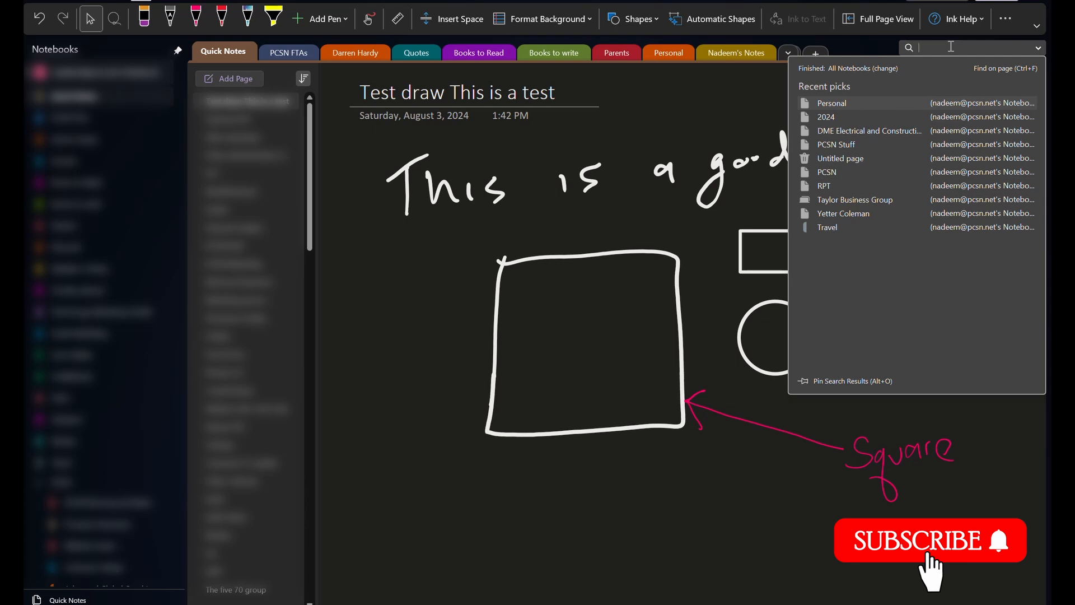
text(square)
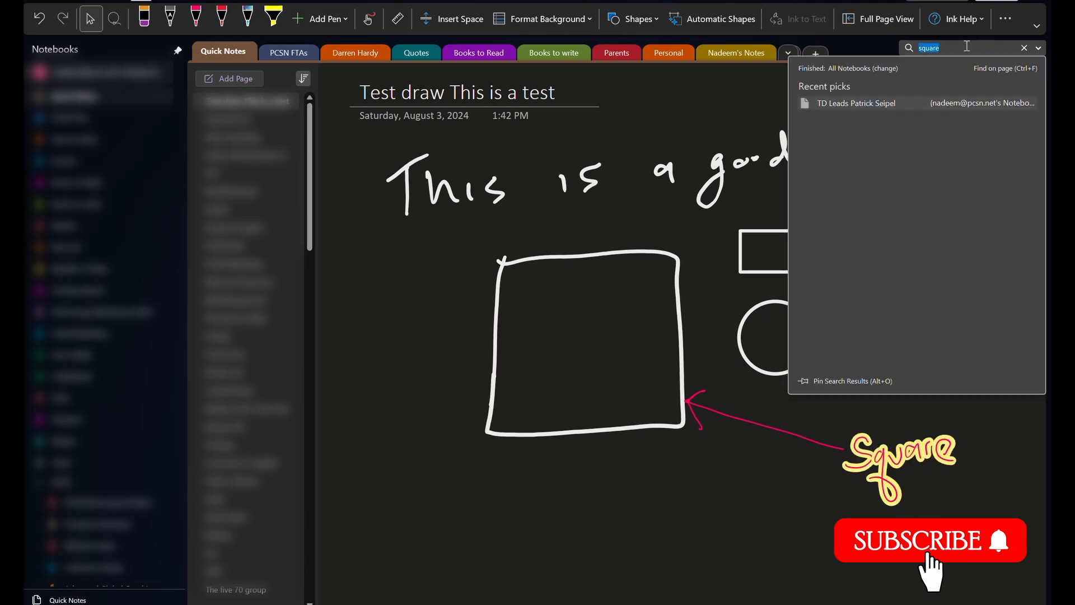
click(857, 103)
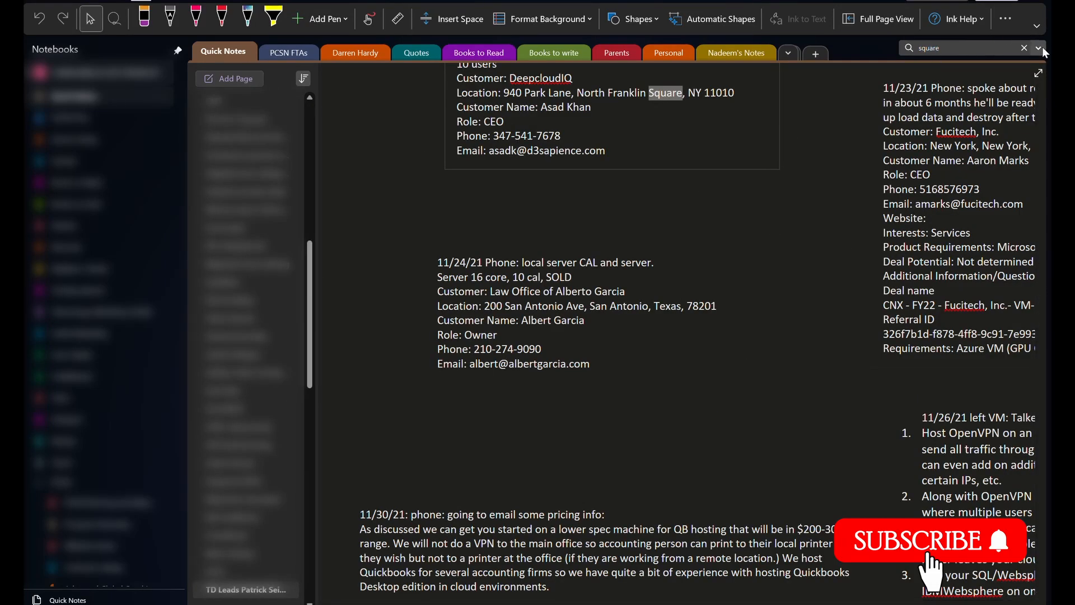
click(1038, 47)
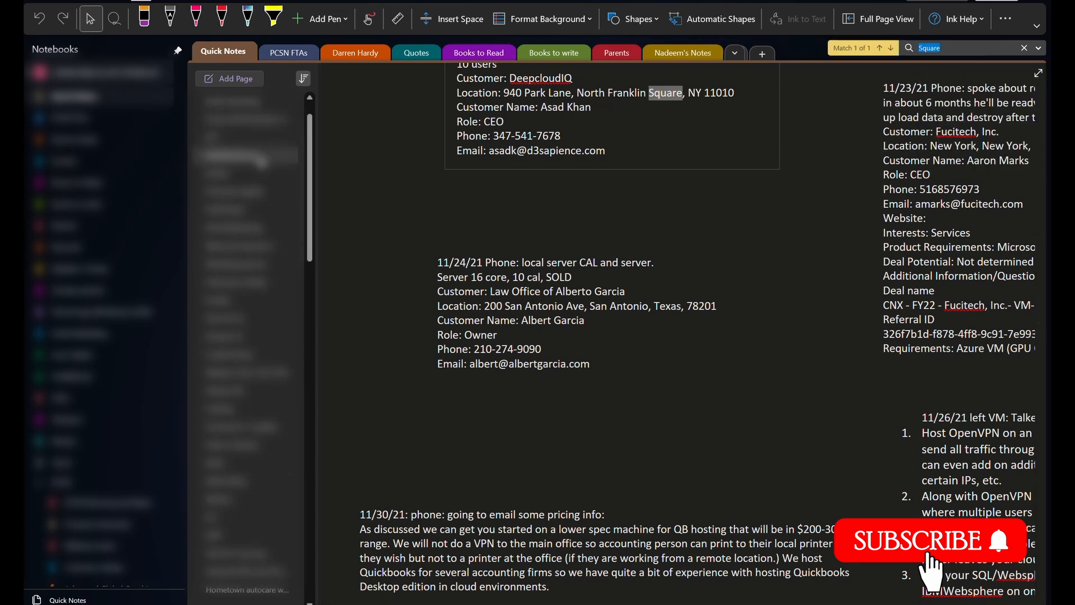
Step: Scroll down the page toward the shapes to be labelled
scroll(down, 3)
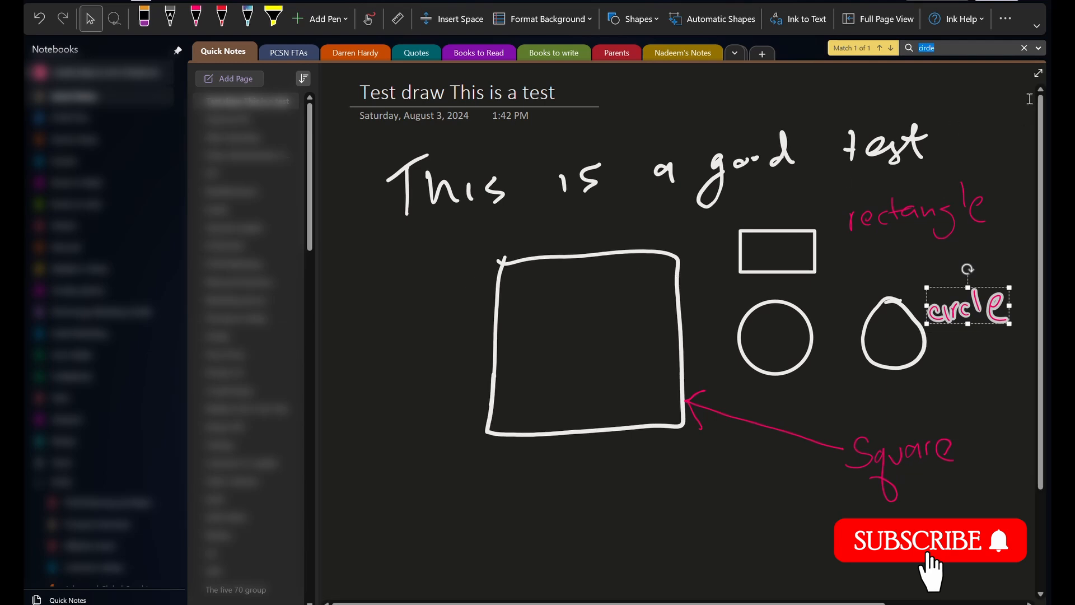
mouse_move(1037, 48)
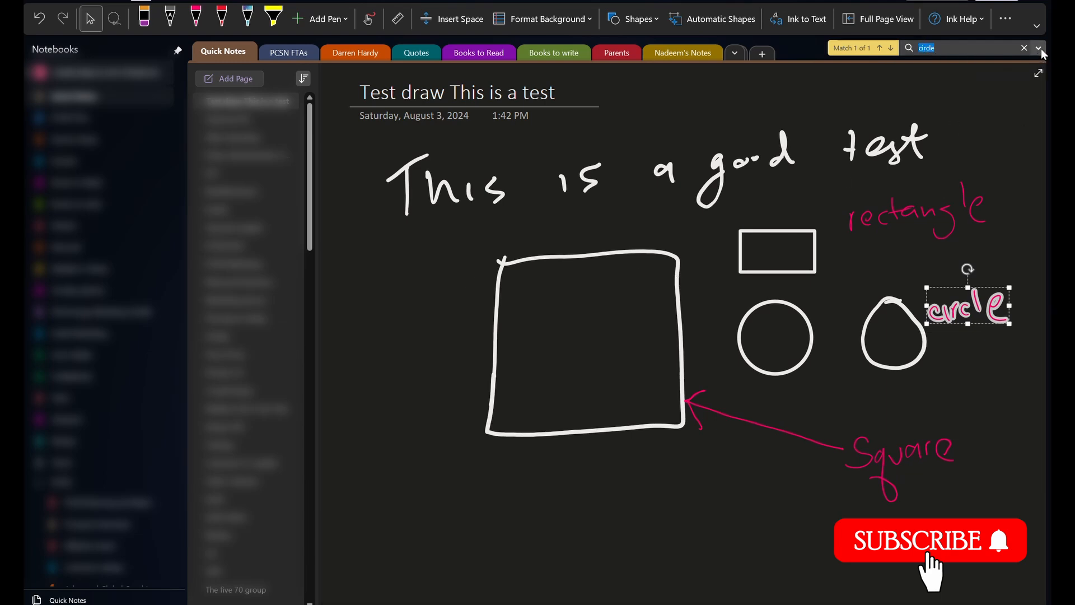
click(1037, 48)
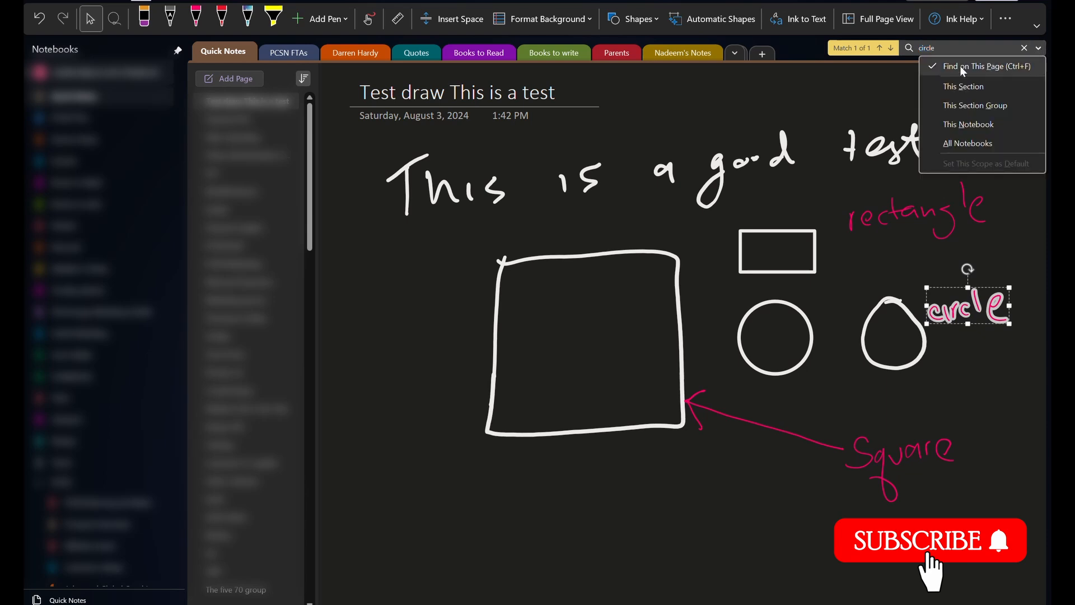
mouse_move(963, 86)
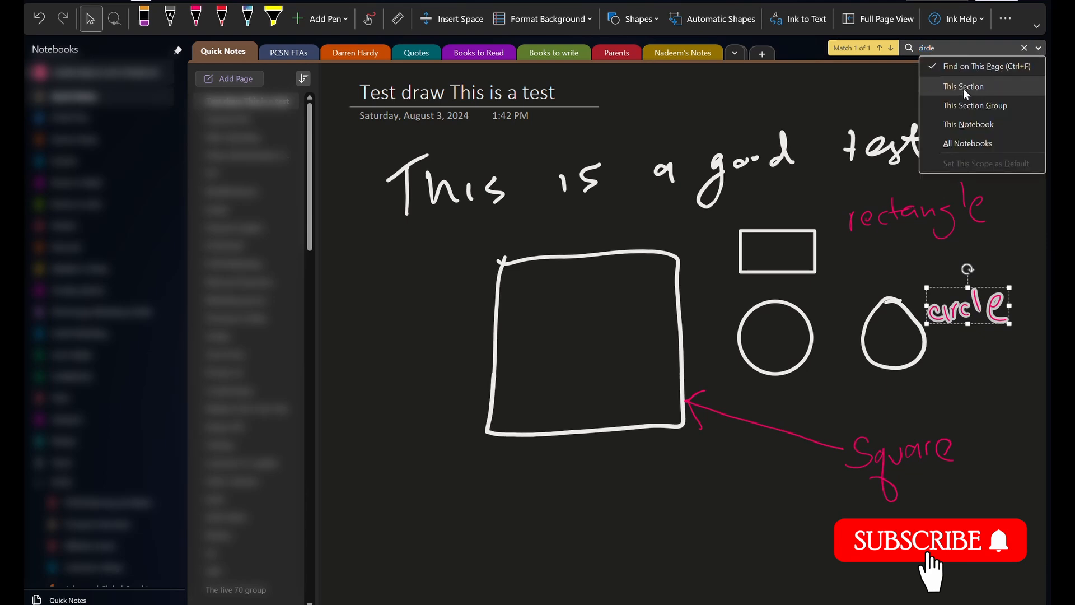
click(964, 86)
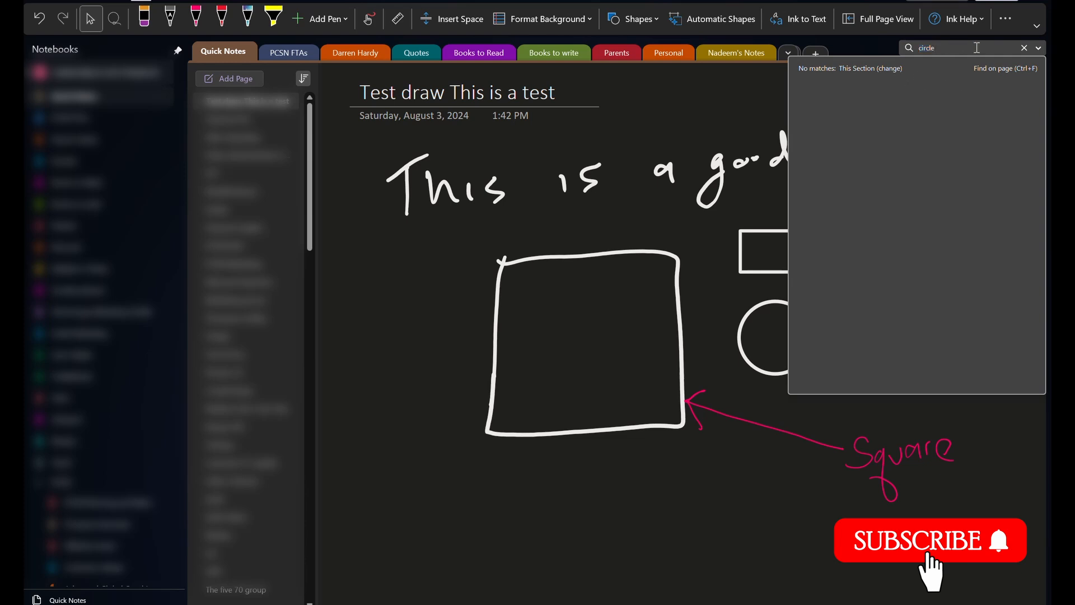
click(889, 68)
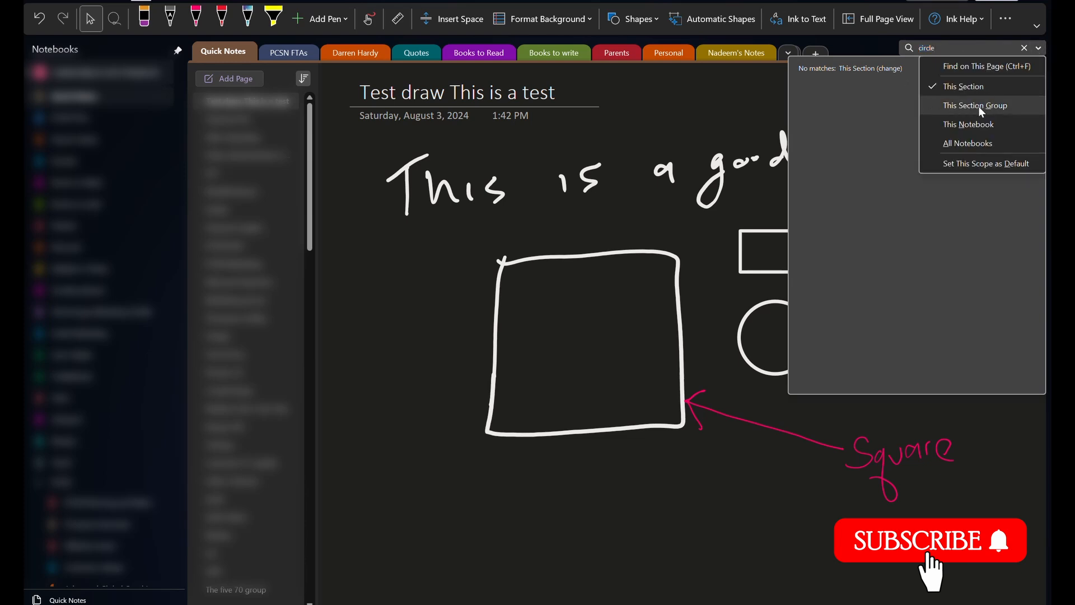
mouse_move(966, 143)
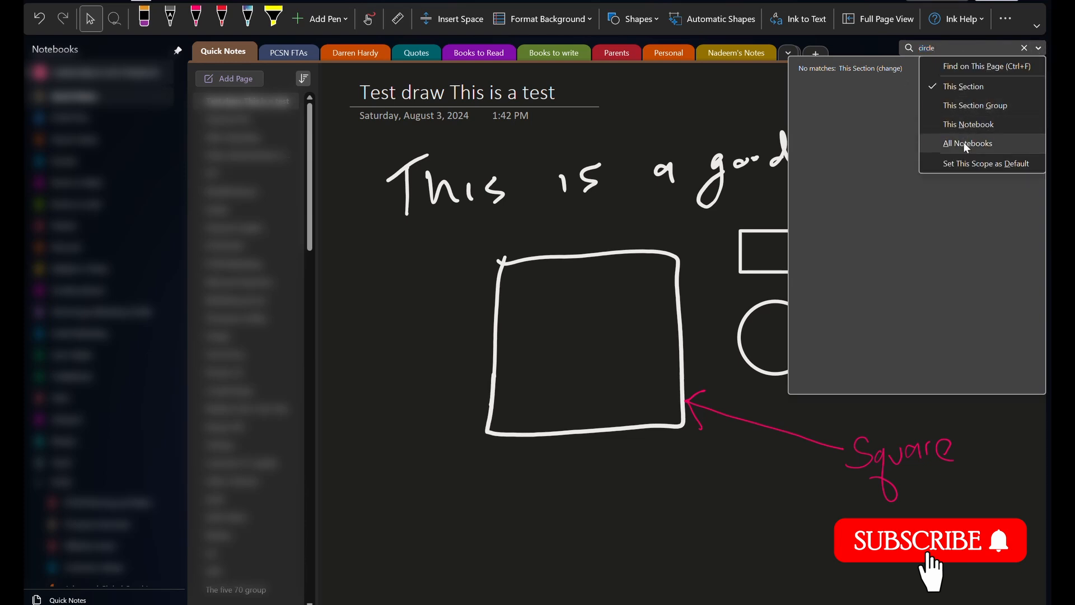
click(967, 143)
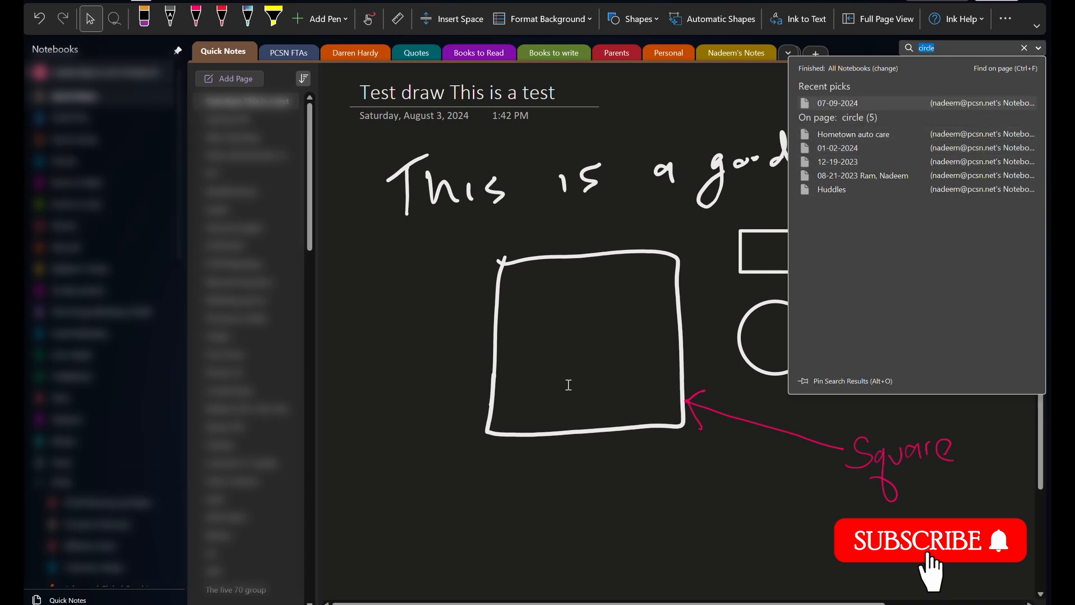
click(1037, 48)
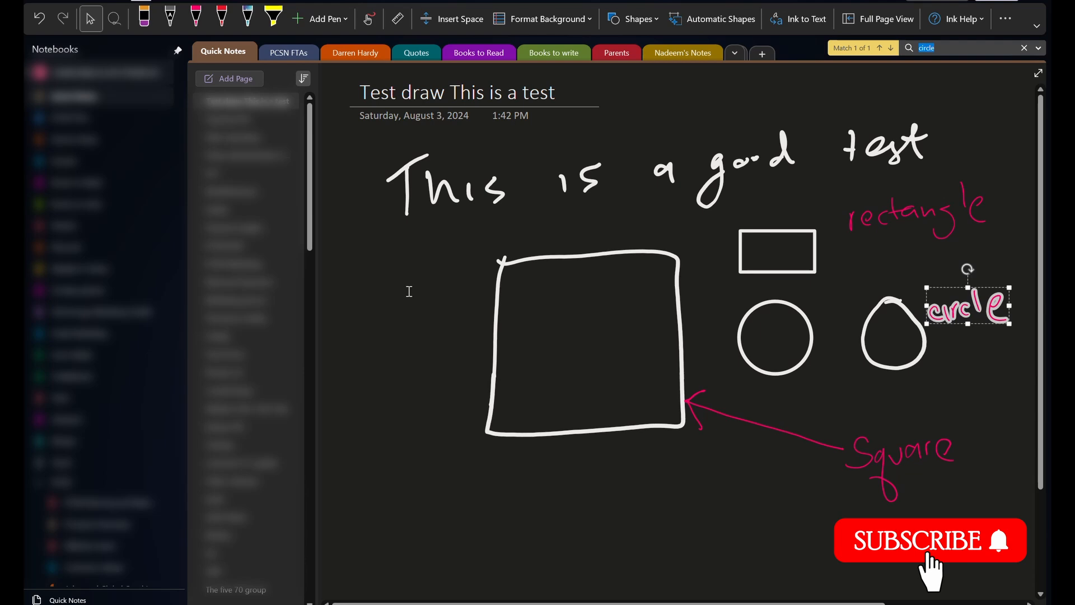
scroll(down, 3)
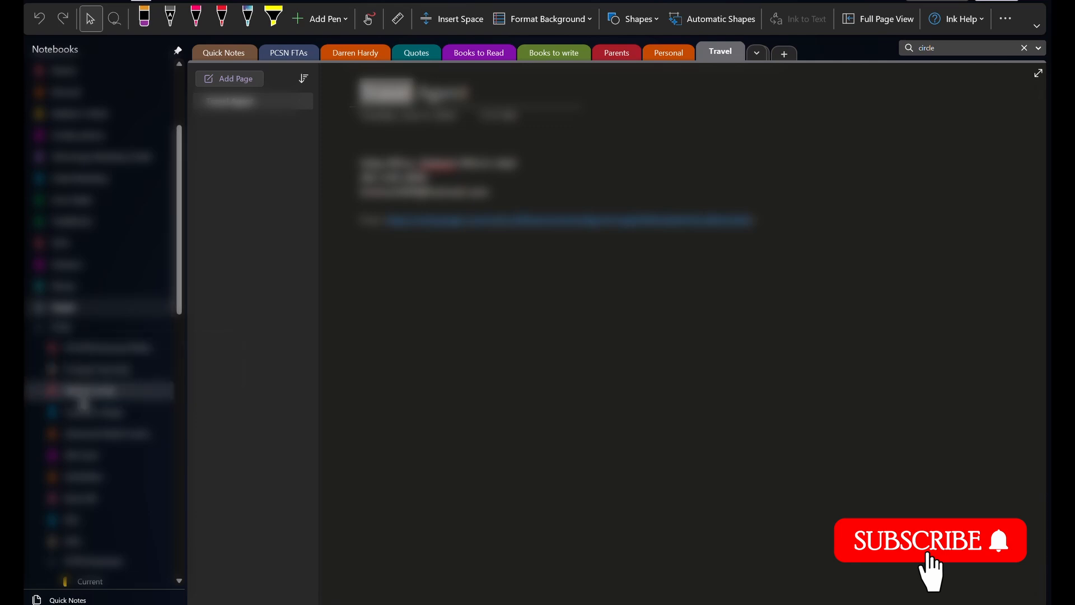
click(97, 478)
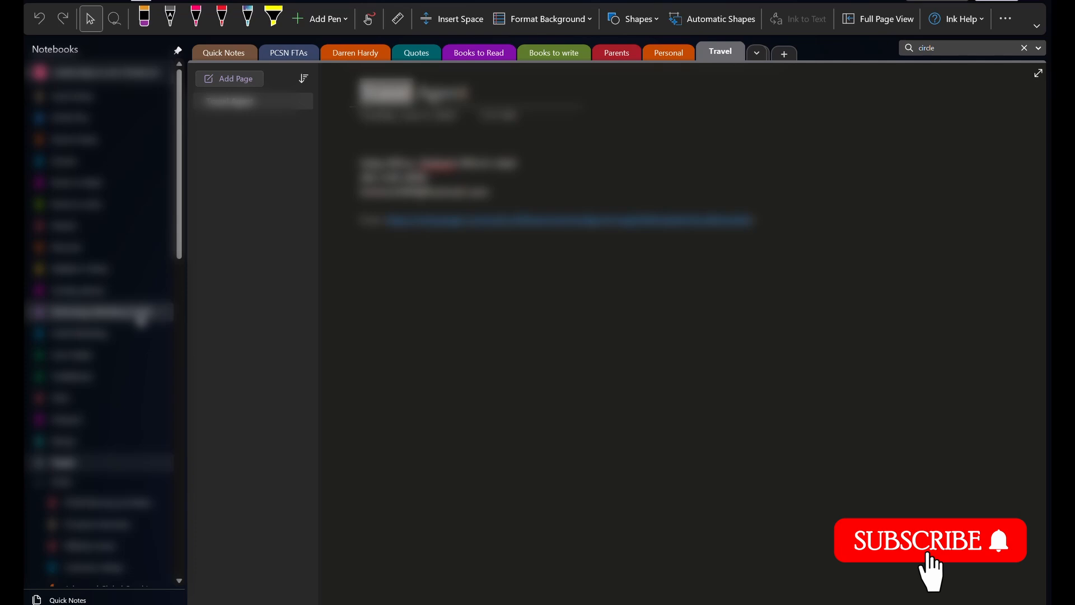
click(224, 53)
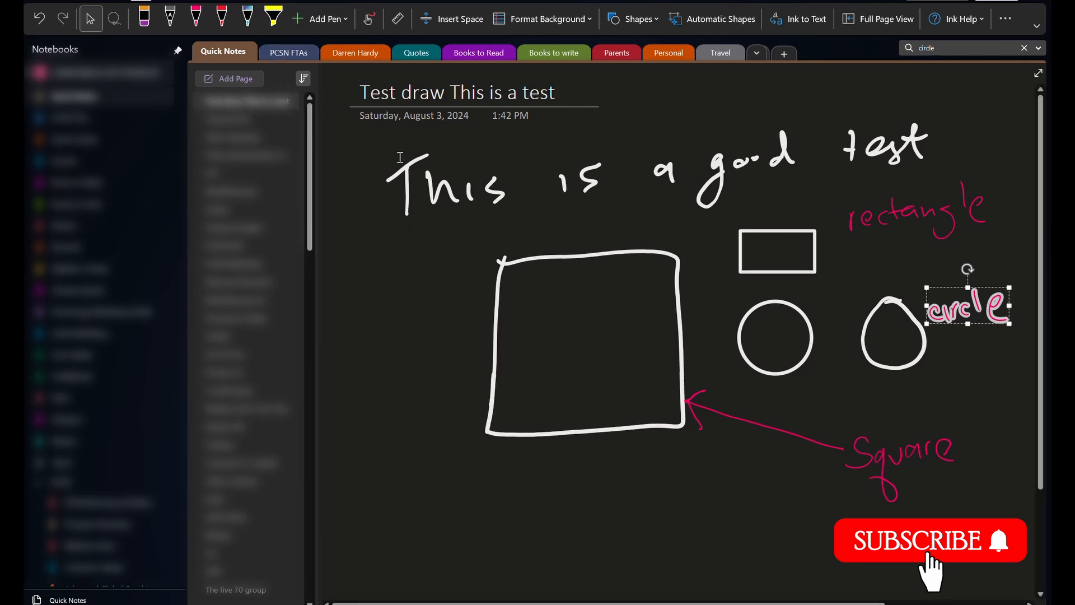
mouse_move(413, 390)
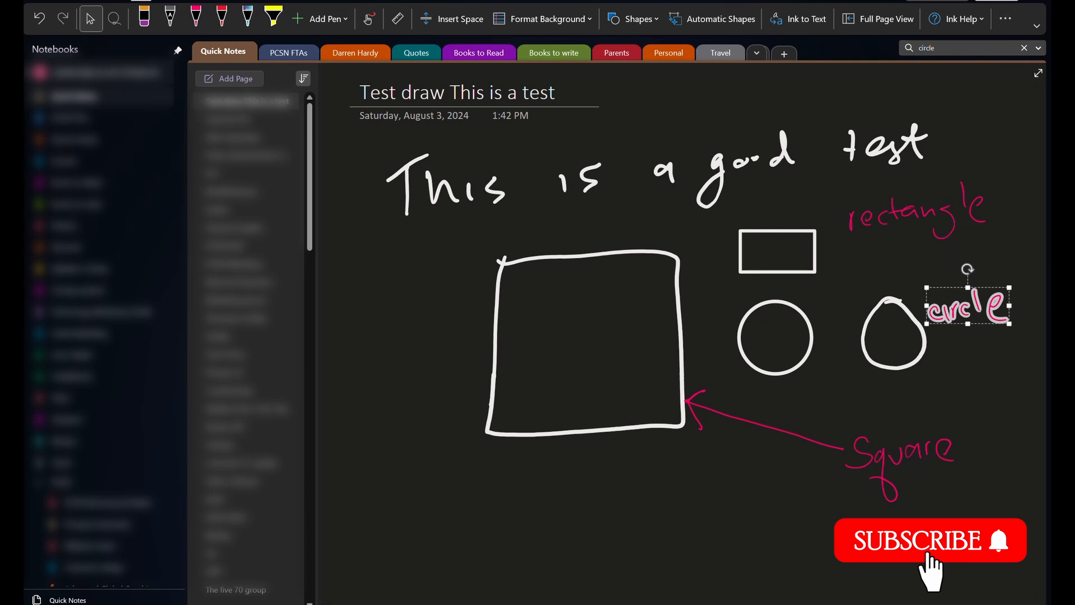
Step: Show the Share options and point to Email Copy of Page
click(1006, 18)
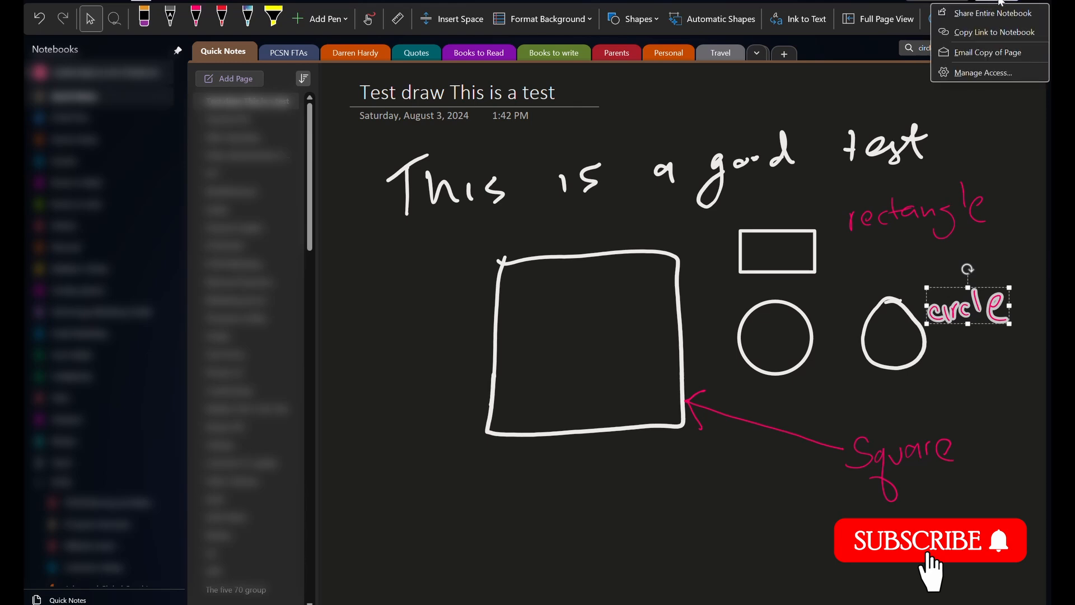
mouse_move(988, 12)
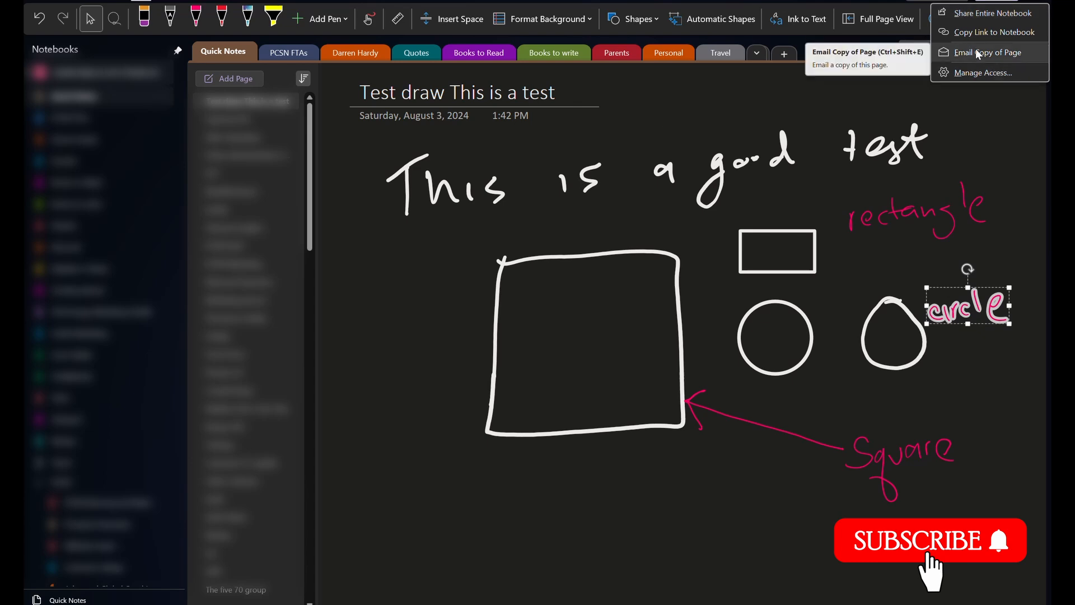
click(355, 53)
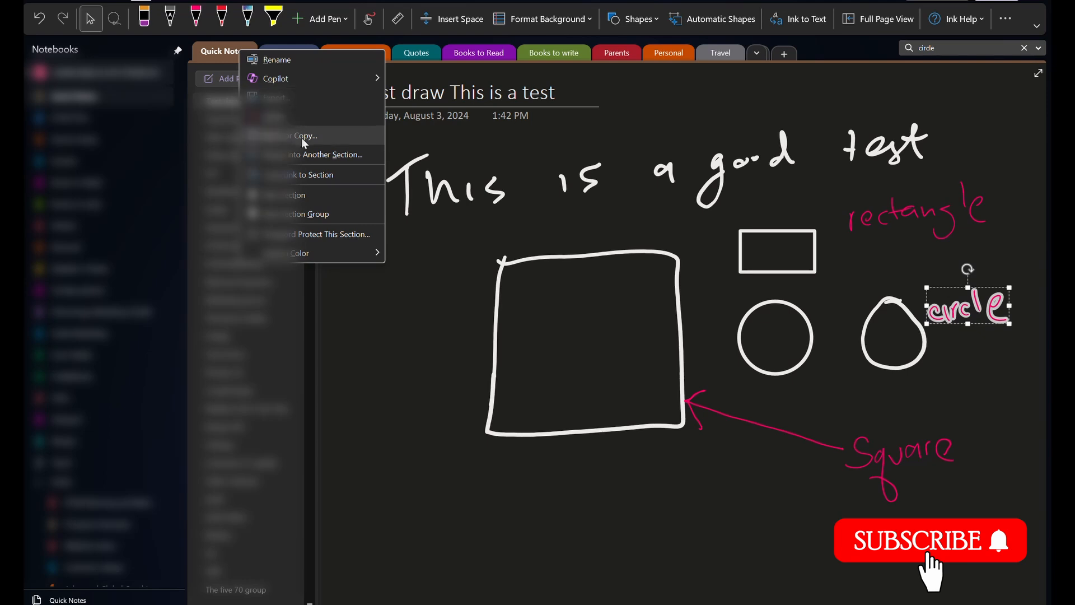
mouse_move(510, 247)
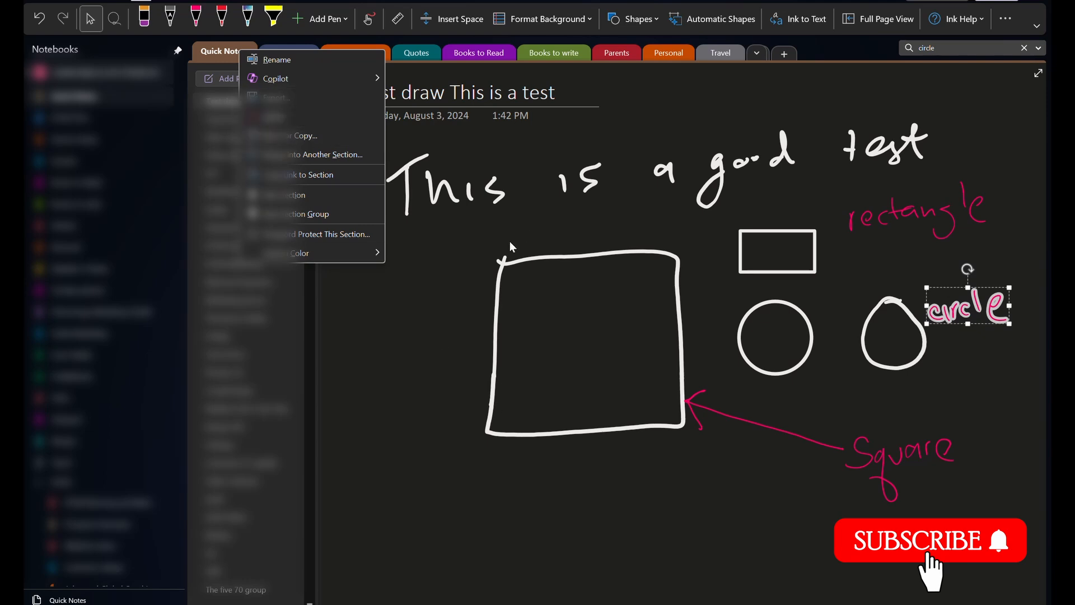